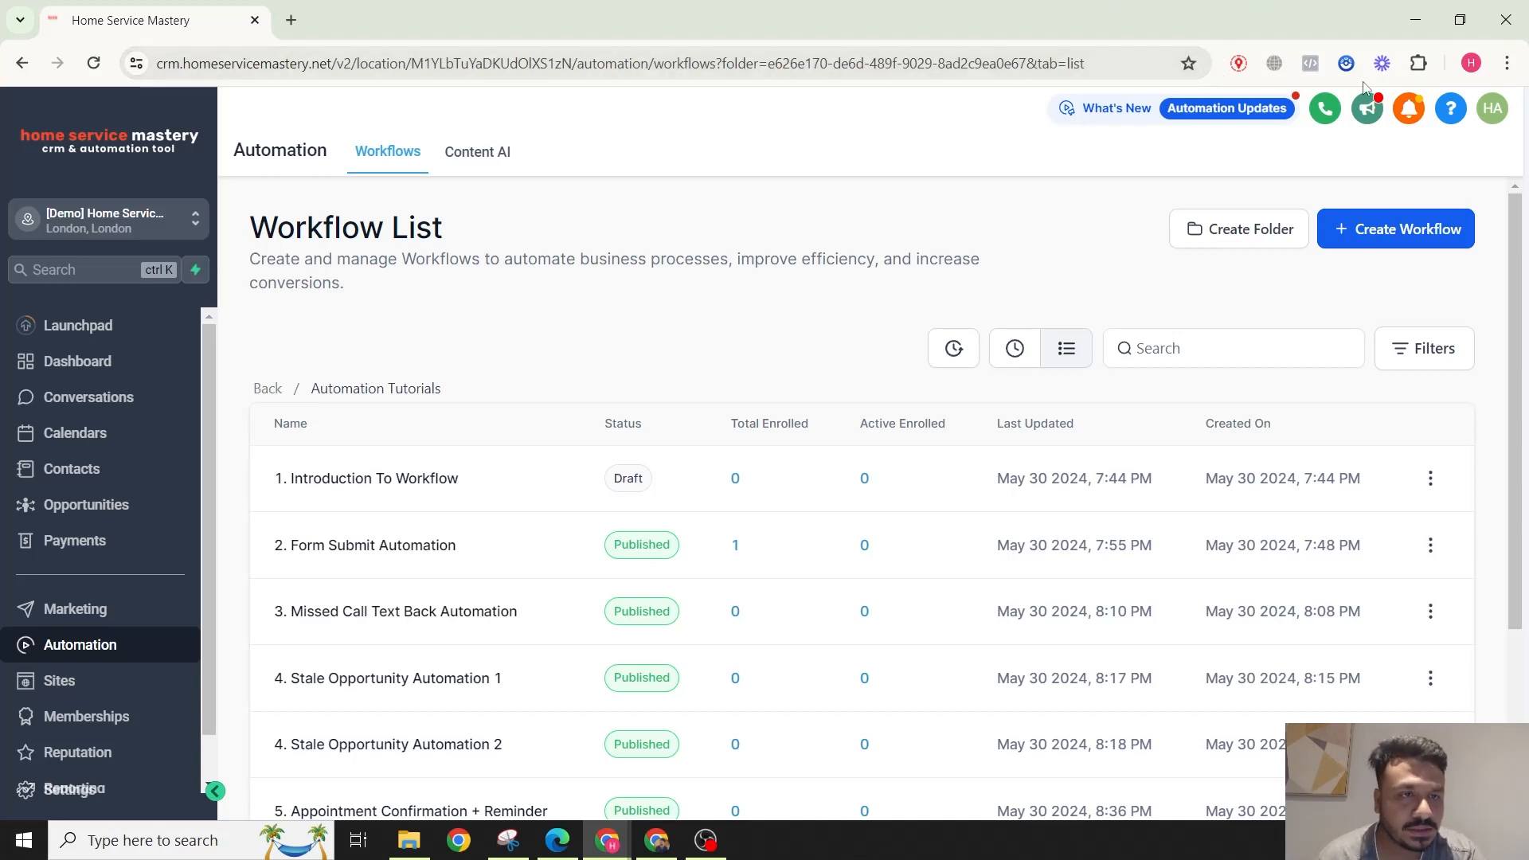
Step: Create a new blank workflow from scratch and land in the builder
{"action": "left_click", "coordinate": [1395, 227]}
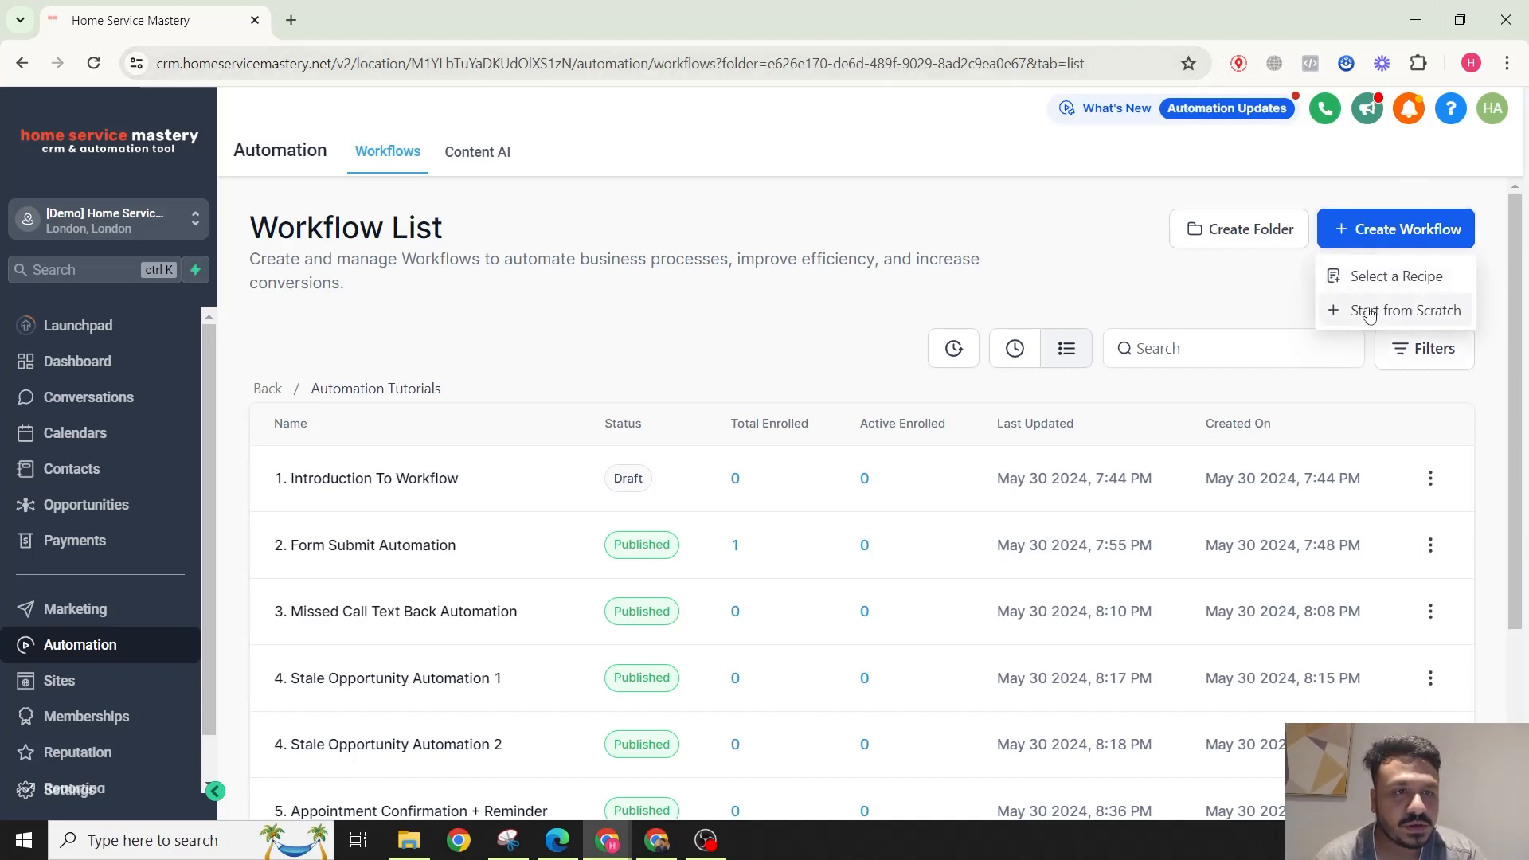
{"action": "left_click", "coordinate": [1404, 311]}
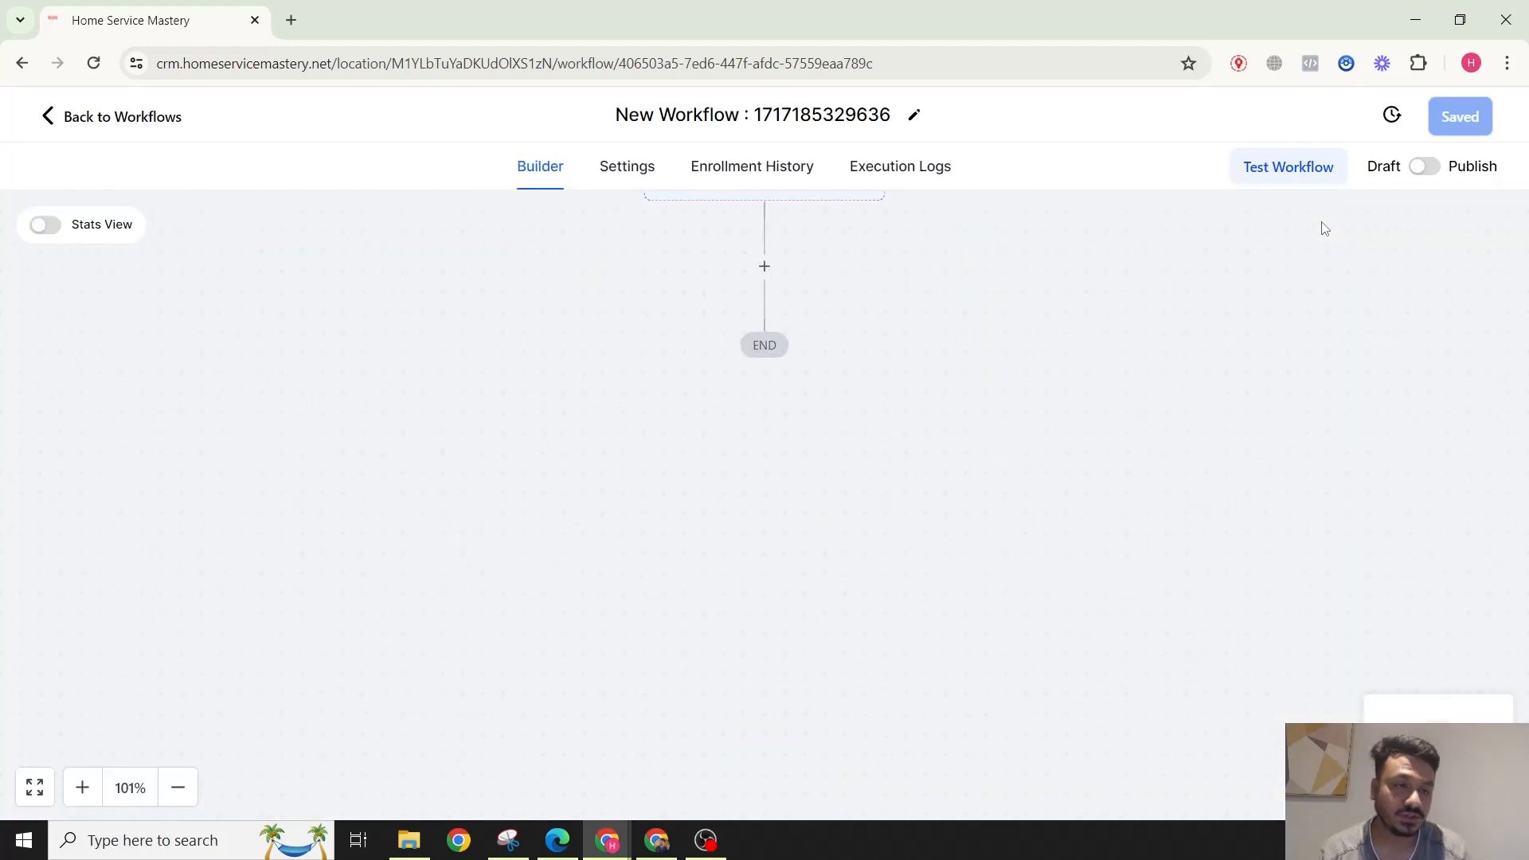
{"action": "left_click", "coordinate": [177, 786]}
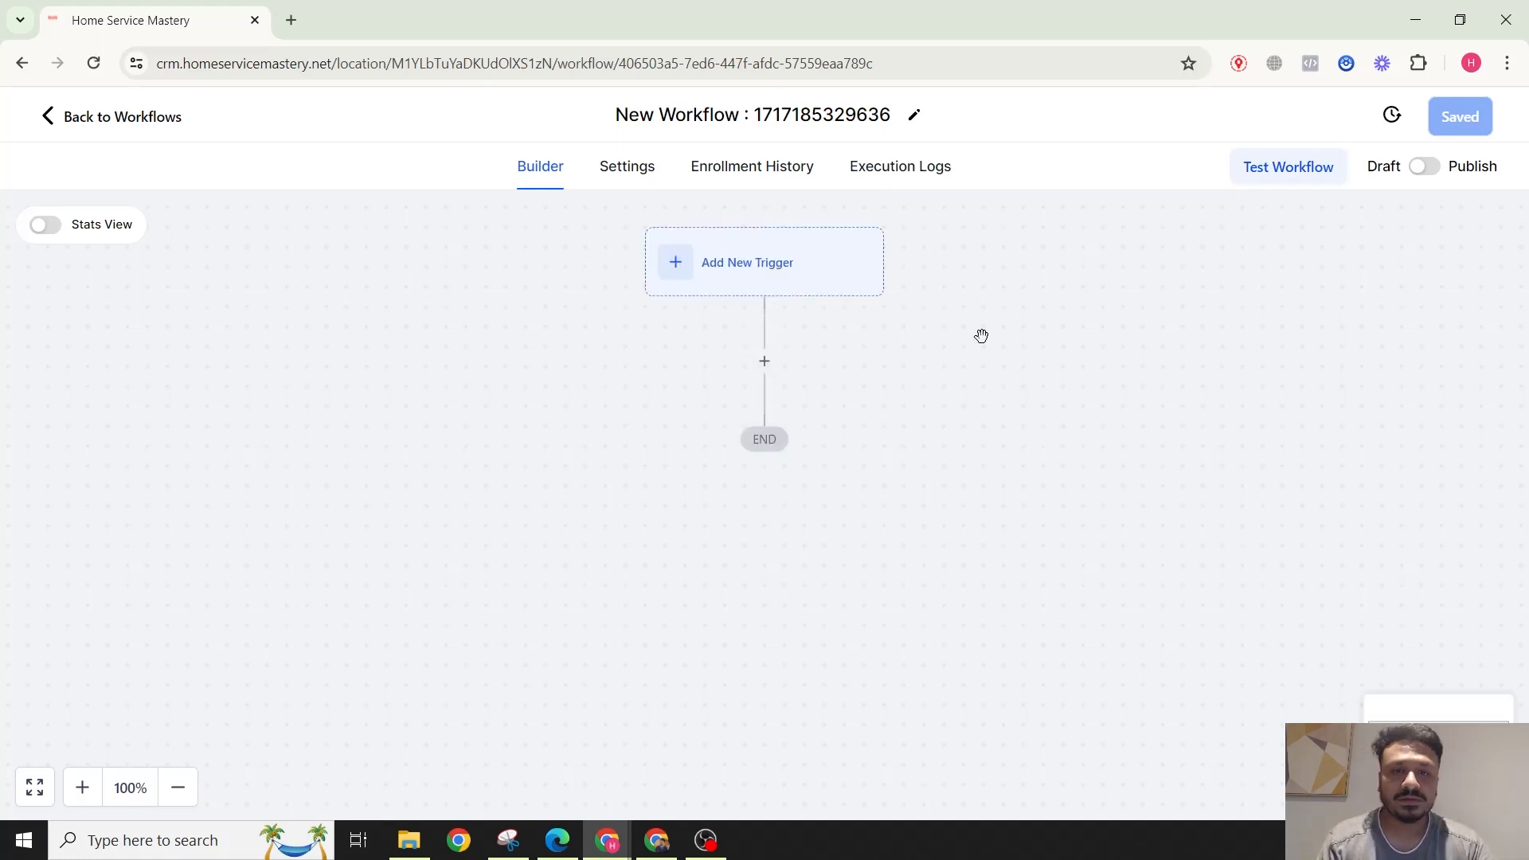
Step: Begin renaming the workflow, entering '8. Birthday' in the title
{"action": "left_click", "coordinate": [912, 114]}
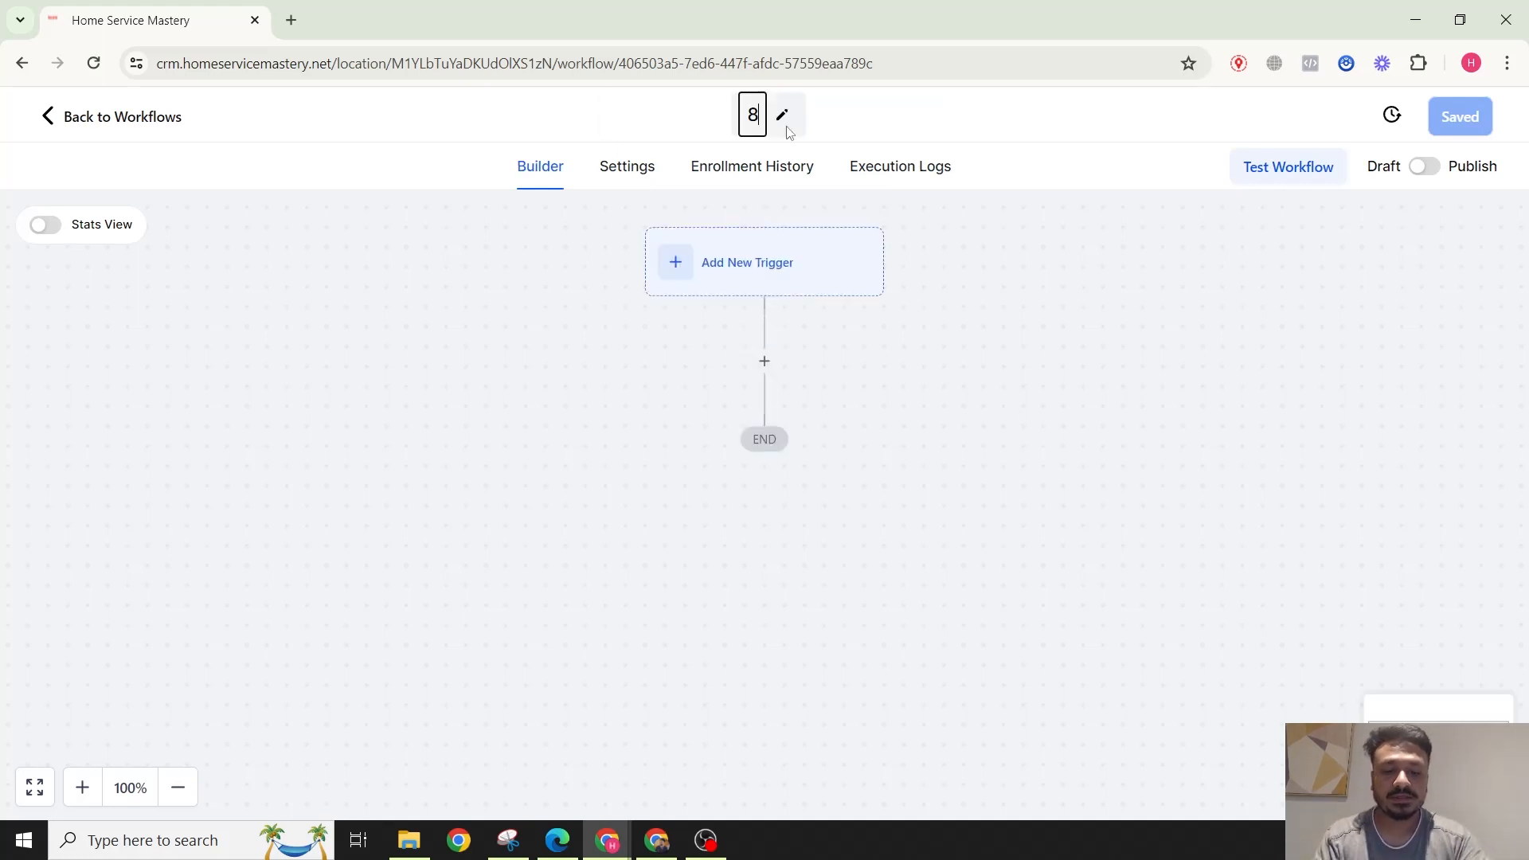
{"action": "type", "text": "."}
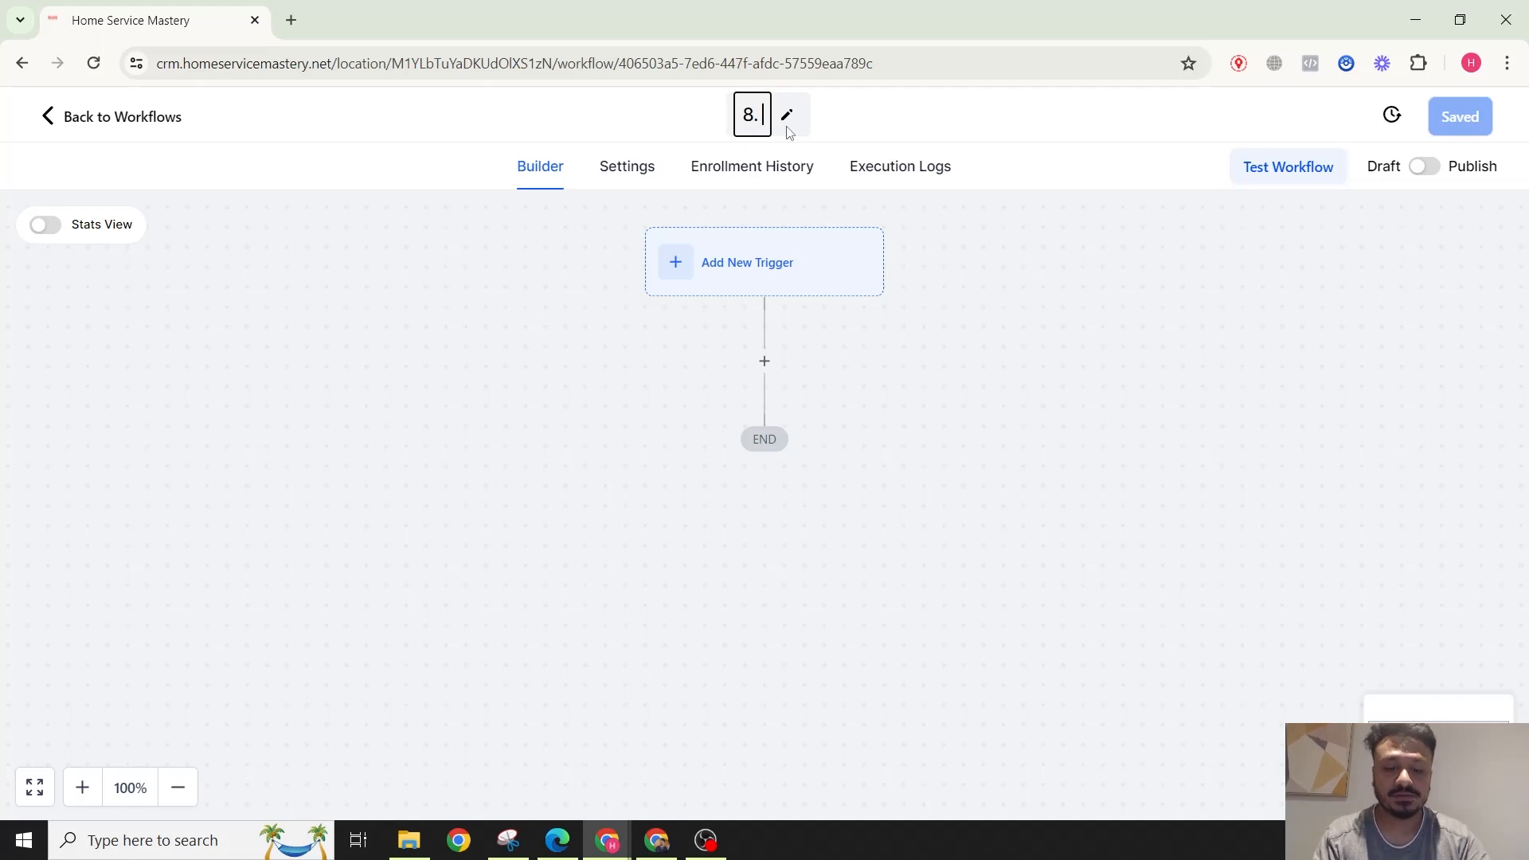
{"action": "type", "text": "Birthday"}
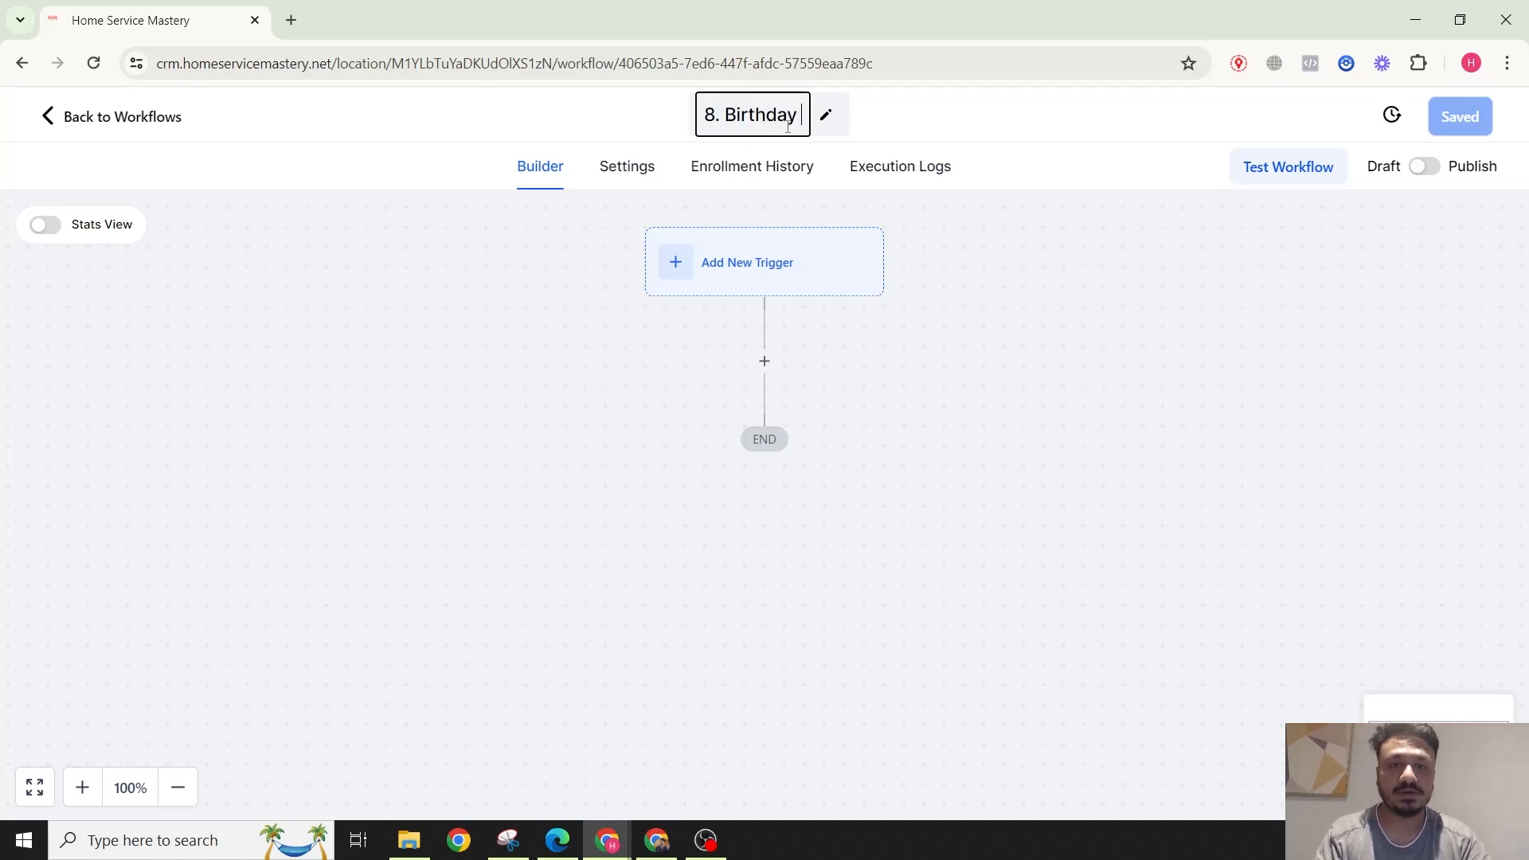
Step: Add a Birthday Reminder trigger filtered by the birthday day
{"action": "left_click", "coordinate": [764, 261]}
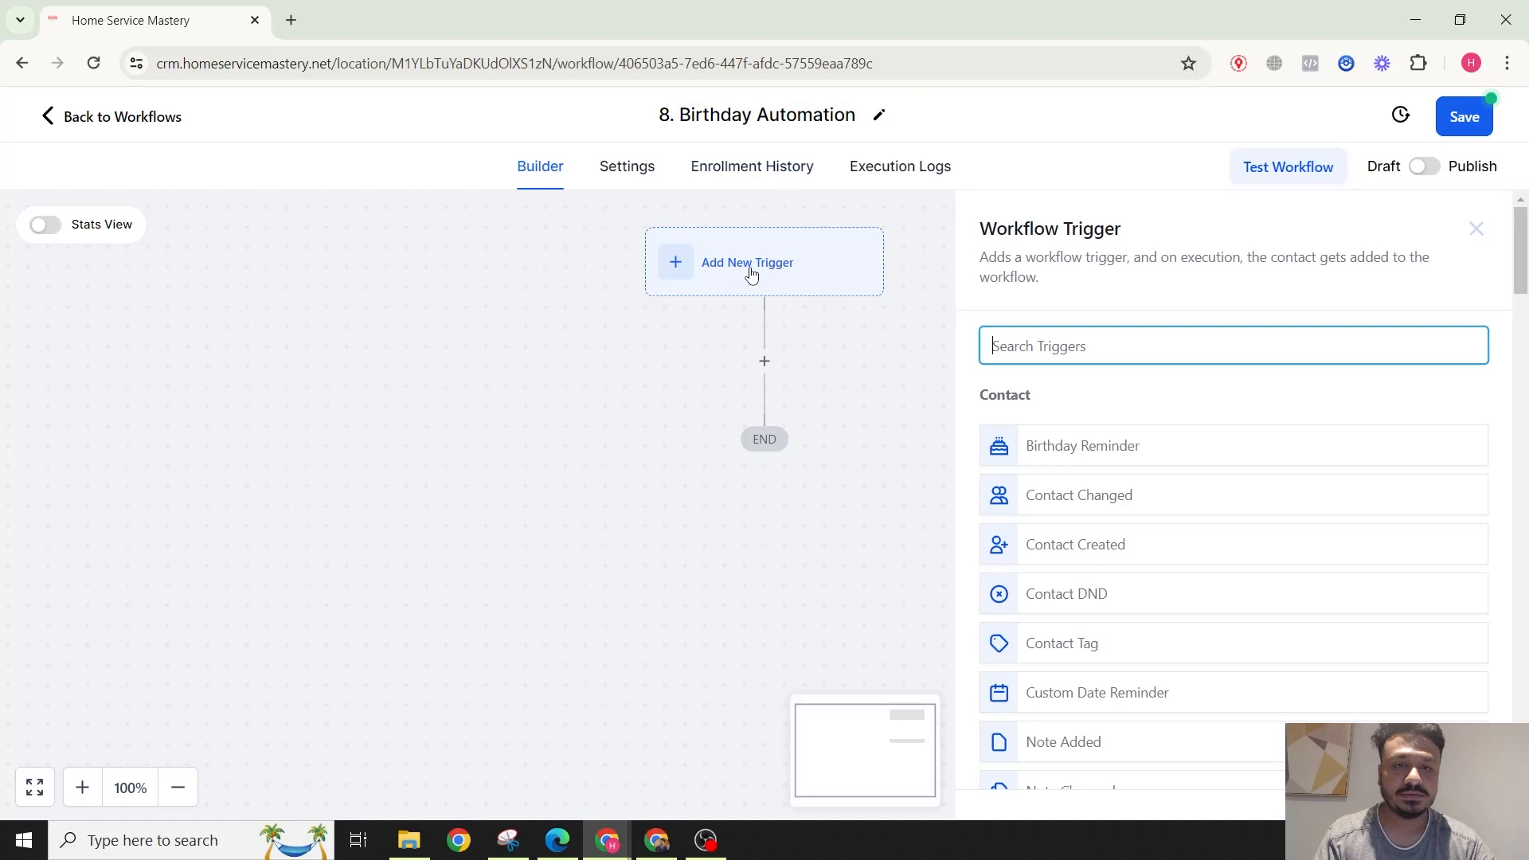
{"action": "left_click", "coordinate": [1082, 446]}
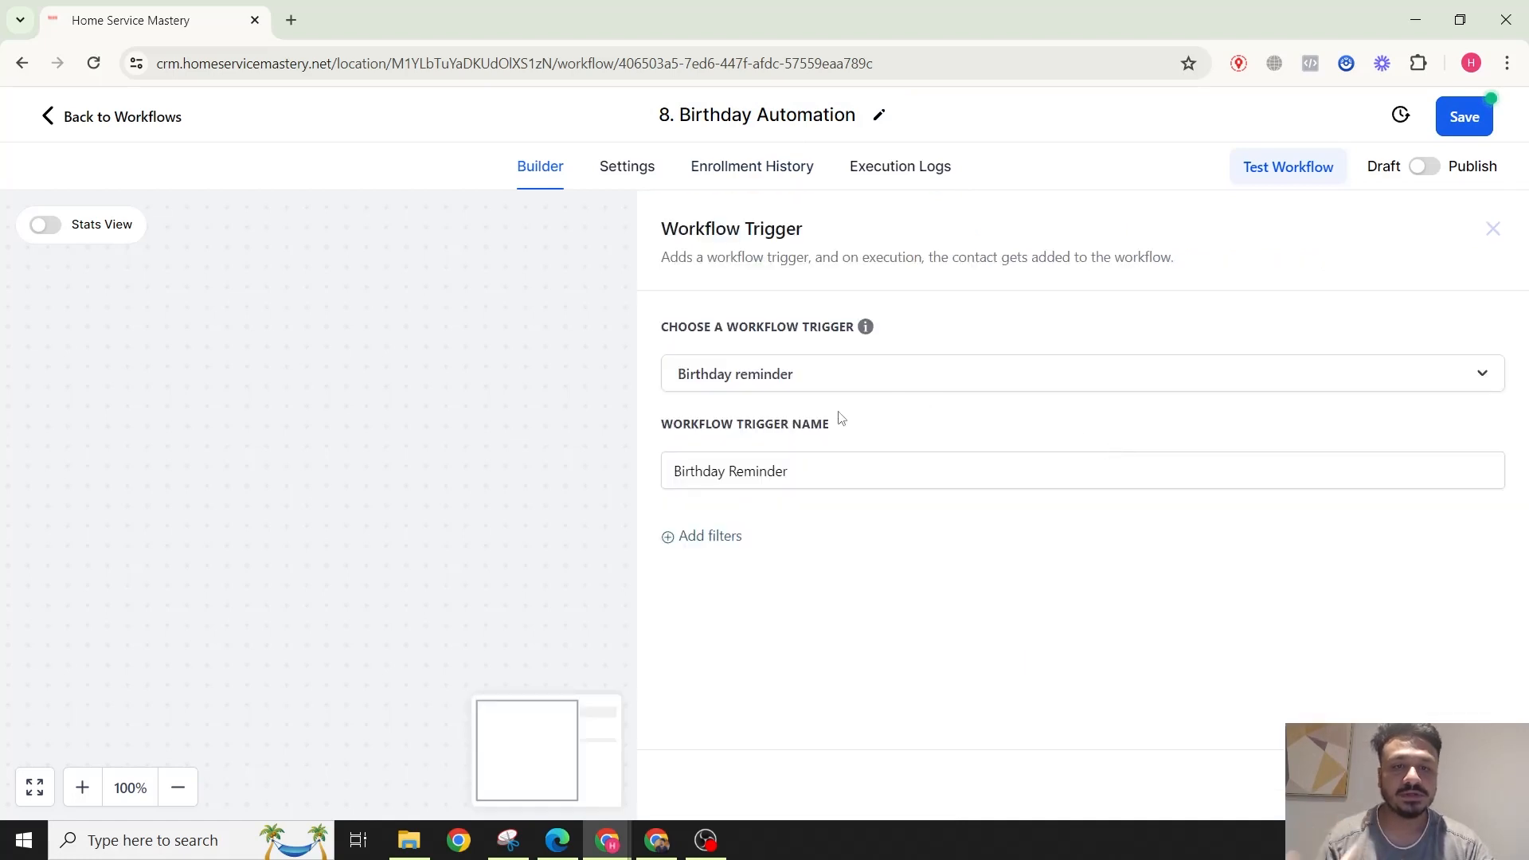
{"action": "left_click", "coordinate": [700, 535]}
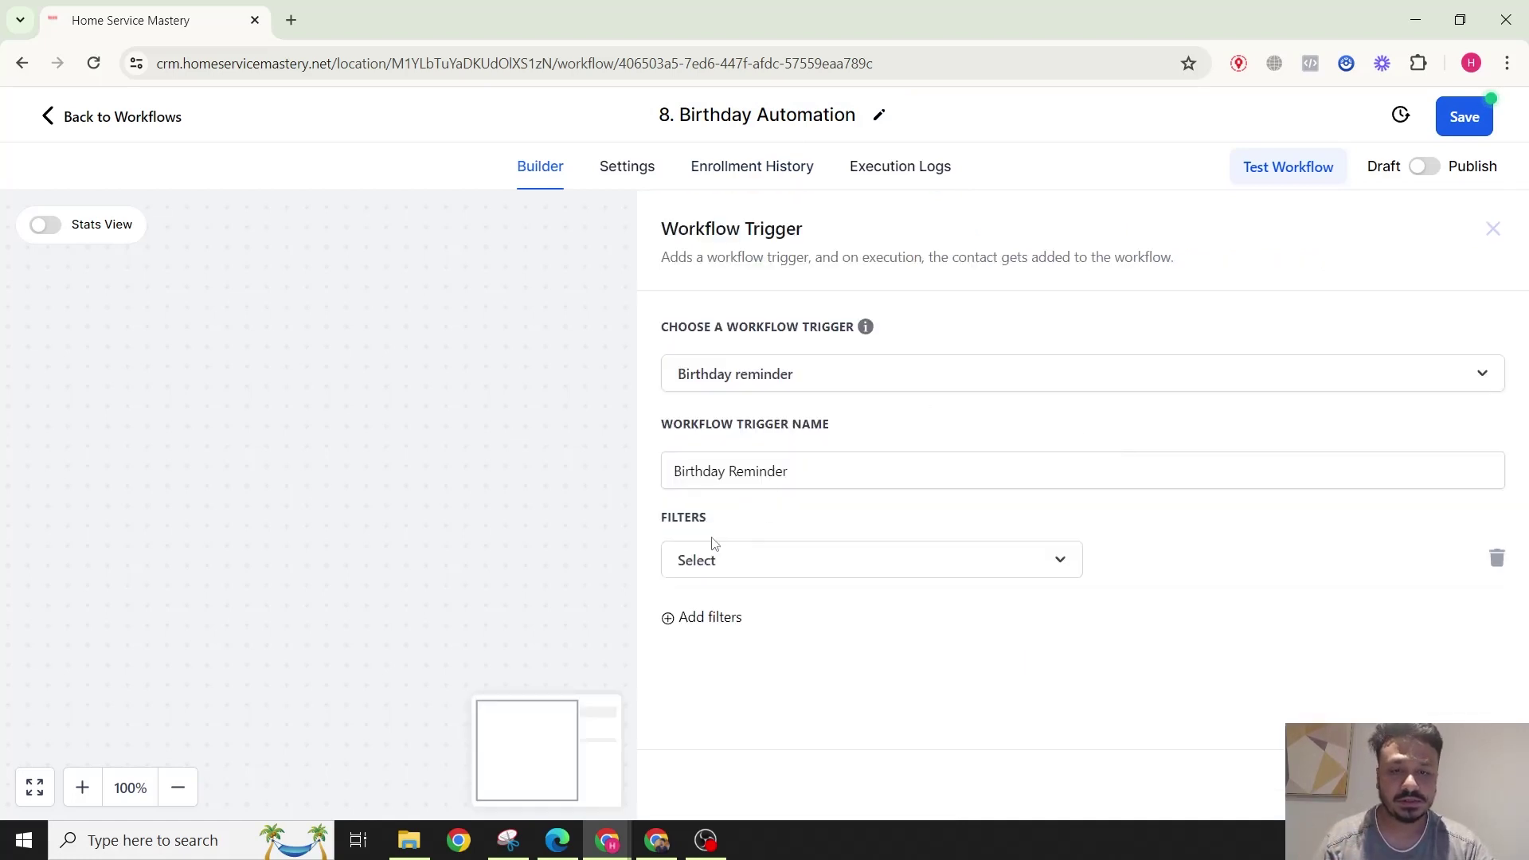
{"action": "left_click", "coordinate": [868, 559]}
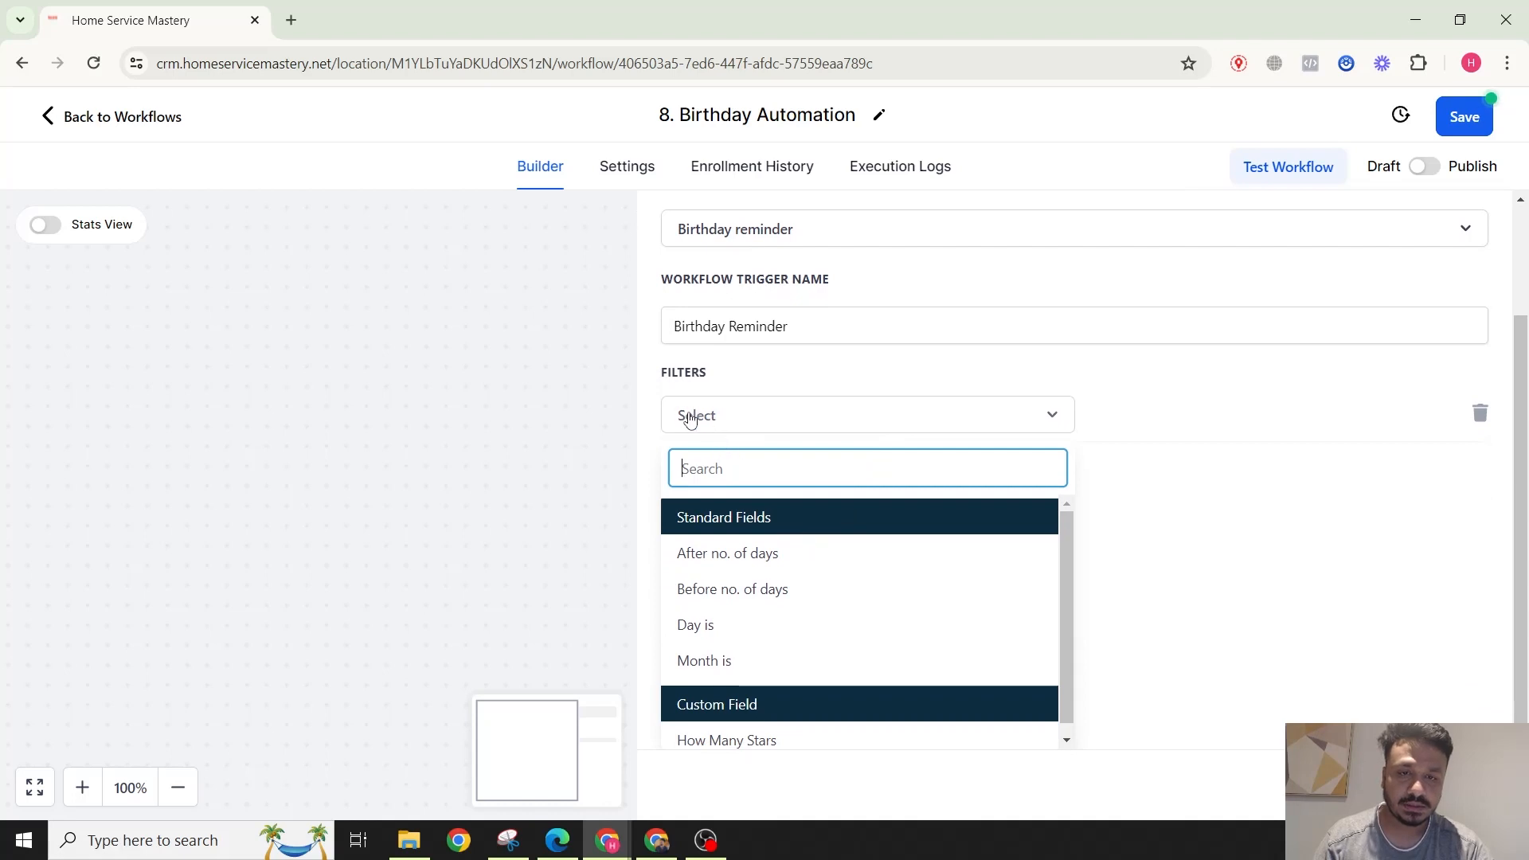
{"action": "left_click", "coordinate": [694, 624]}
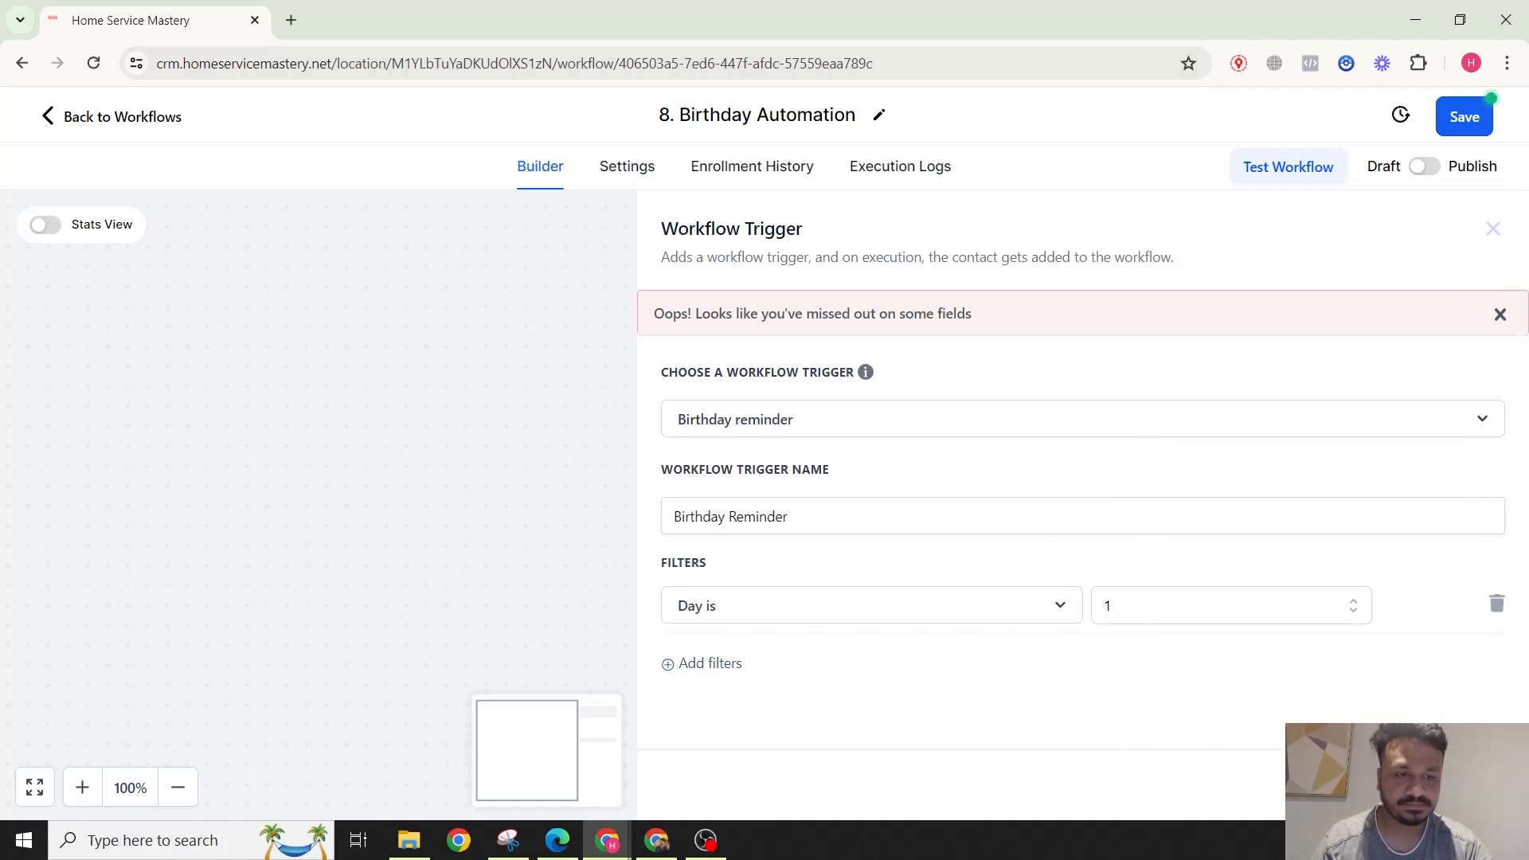
Step: Add a Send SMS action after the trigger
{"action": "left_click", "coordinate": [1492, 228]}
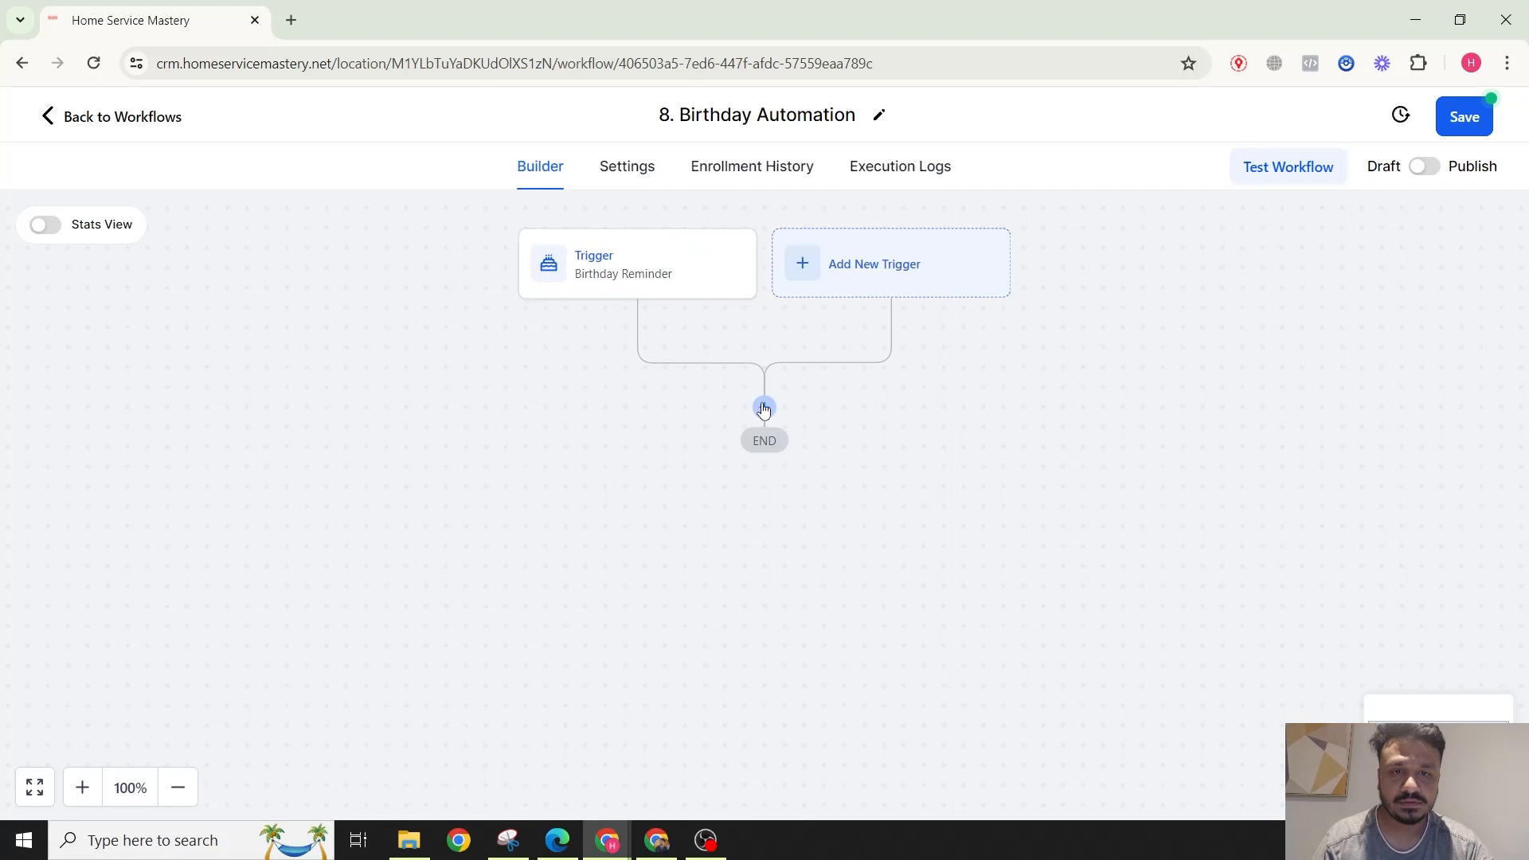
{"action": "type", "text": "sms"}
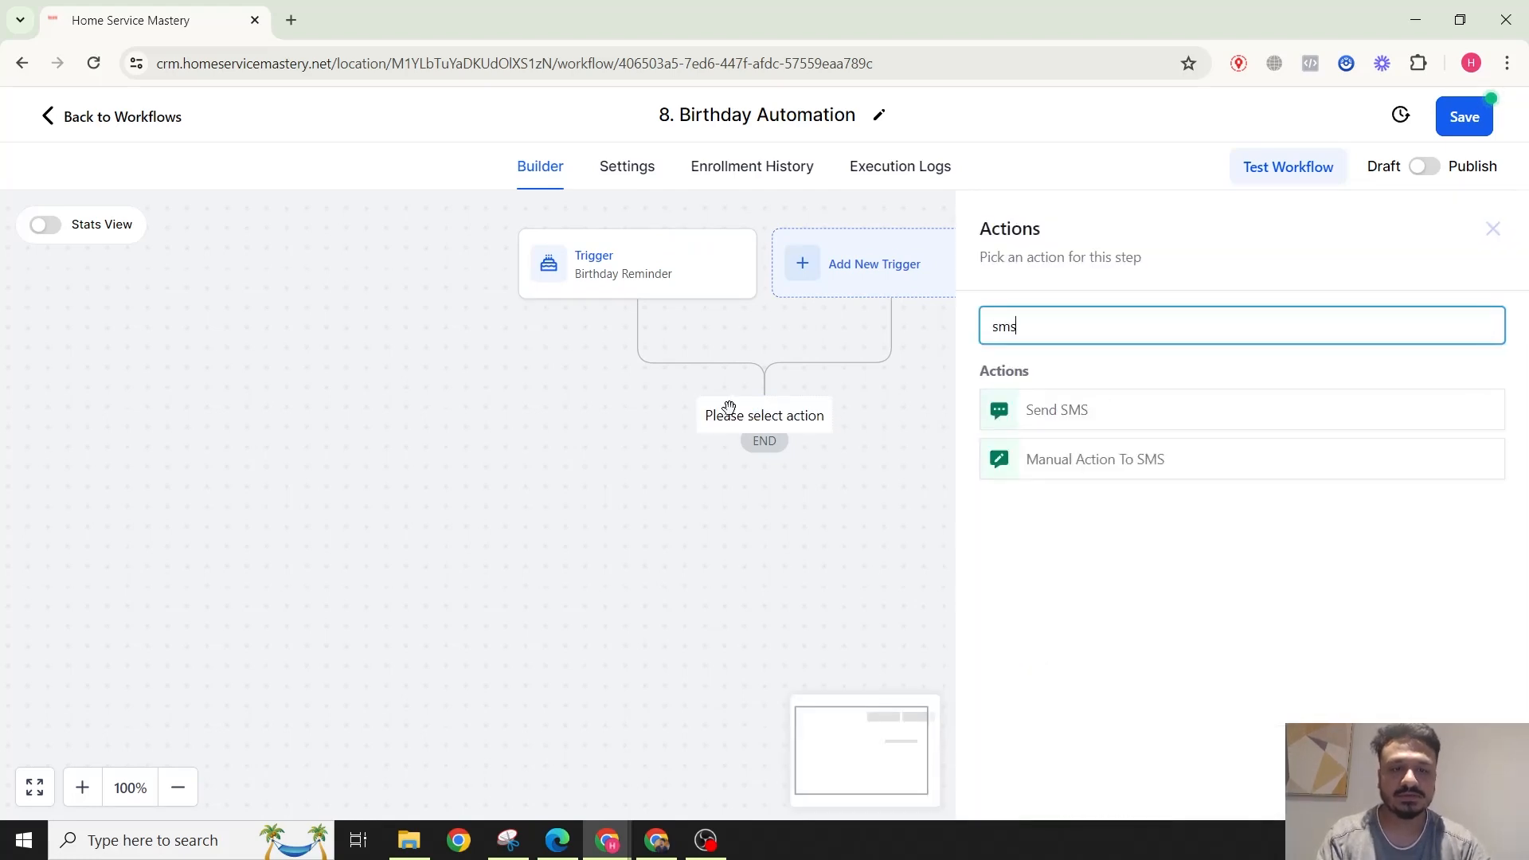
{"action": "left_click", "coordinate": [1054, 409]}
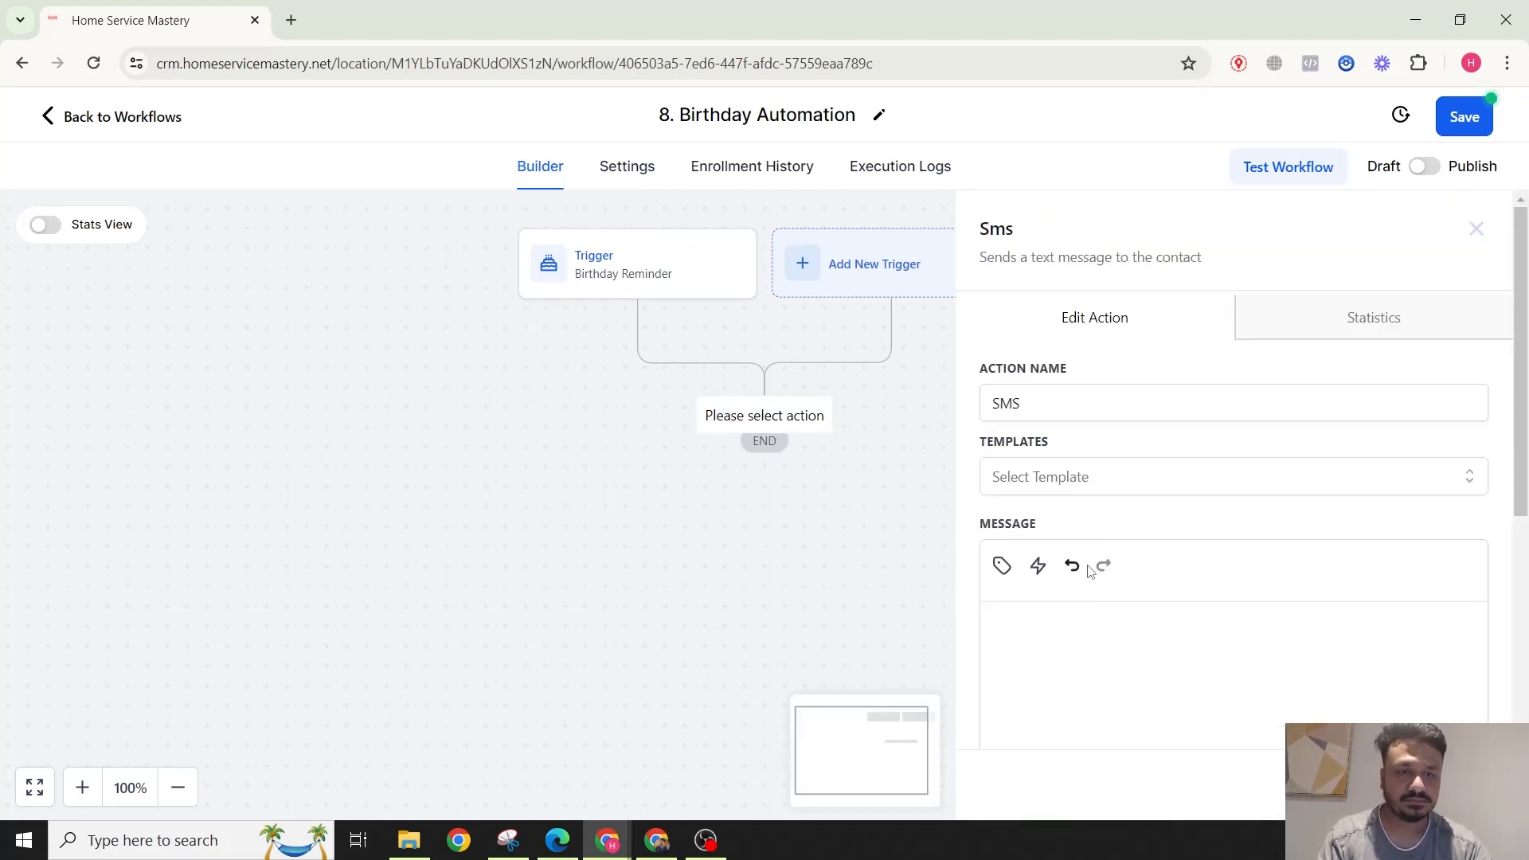
Step: Write the SMS: happy birthday wishes, 10% discount on lawn mowing services, reply if interested
{"action": "type", "text": "Happy"}
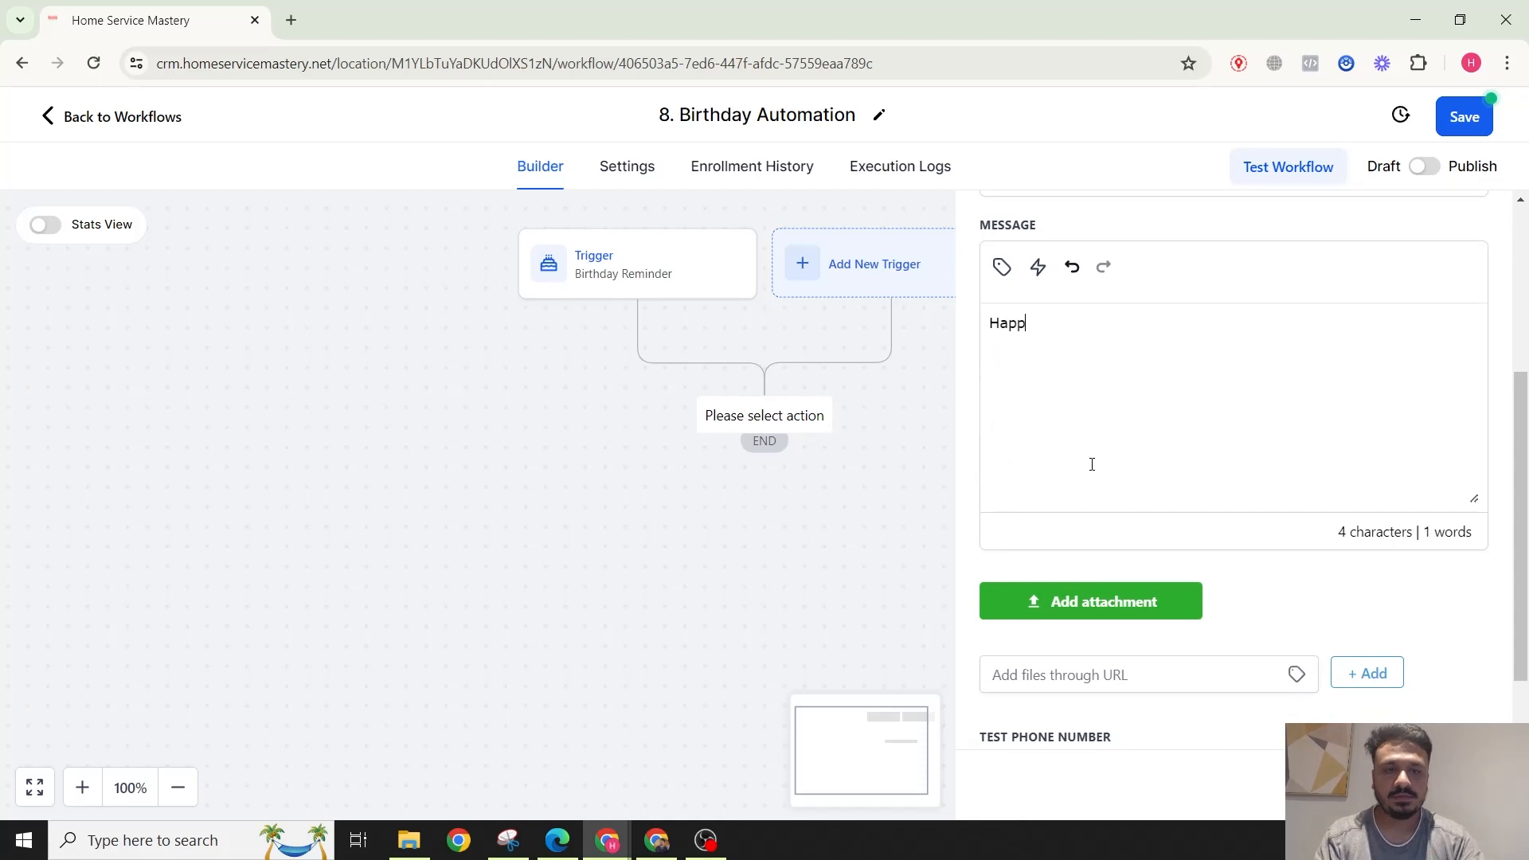
{"action": "type", "text": "Bi"}
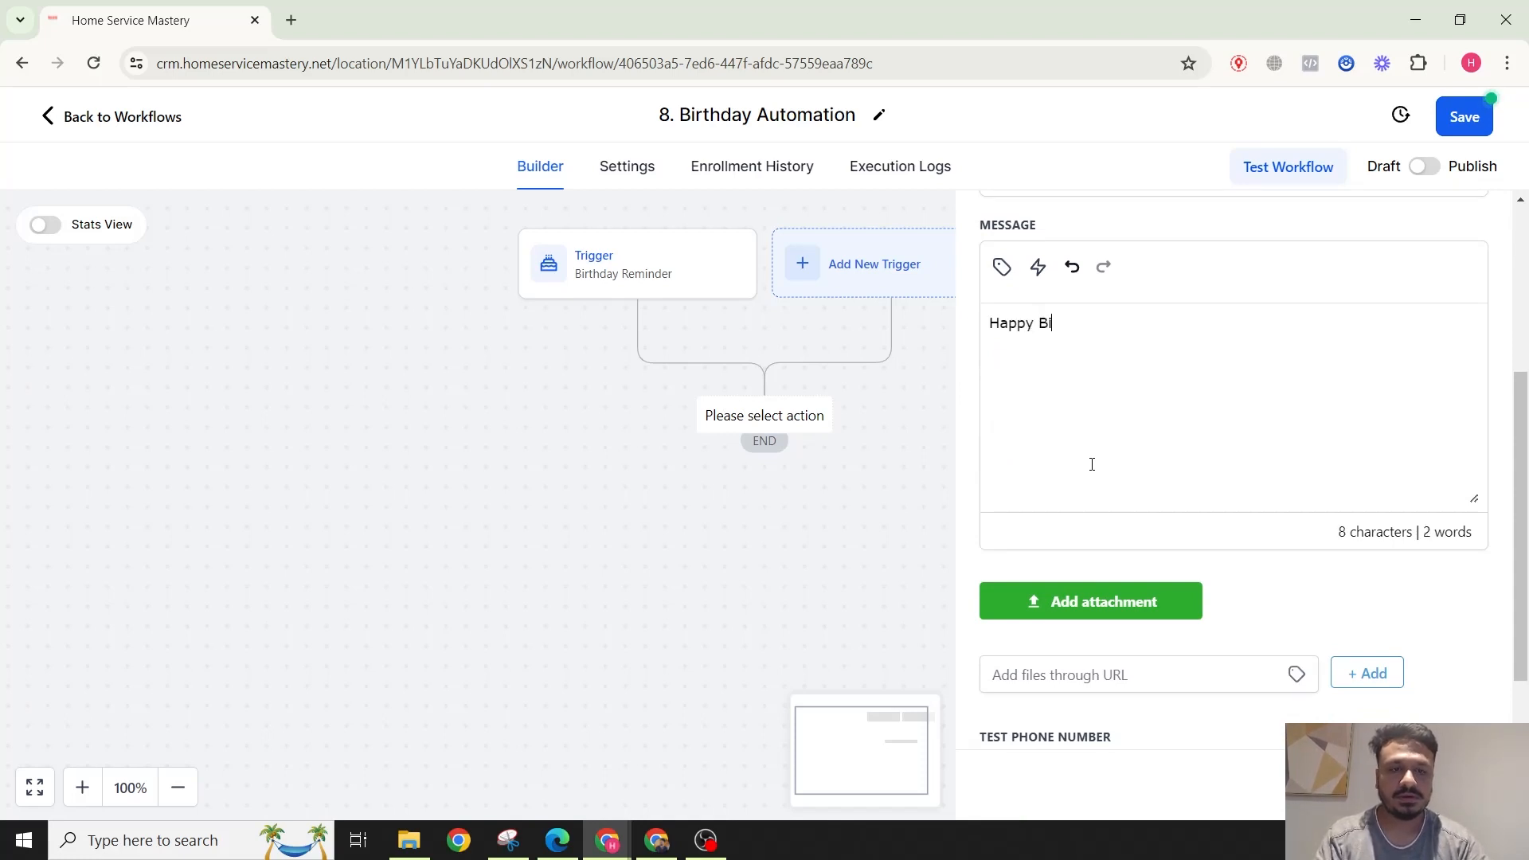
{"action": "type", "text": "rthday!!!!Wishing you"}
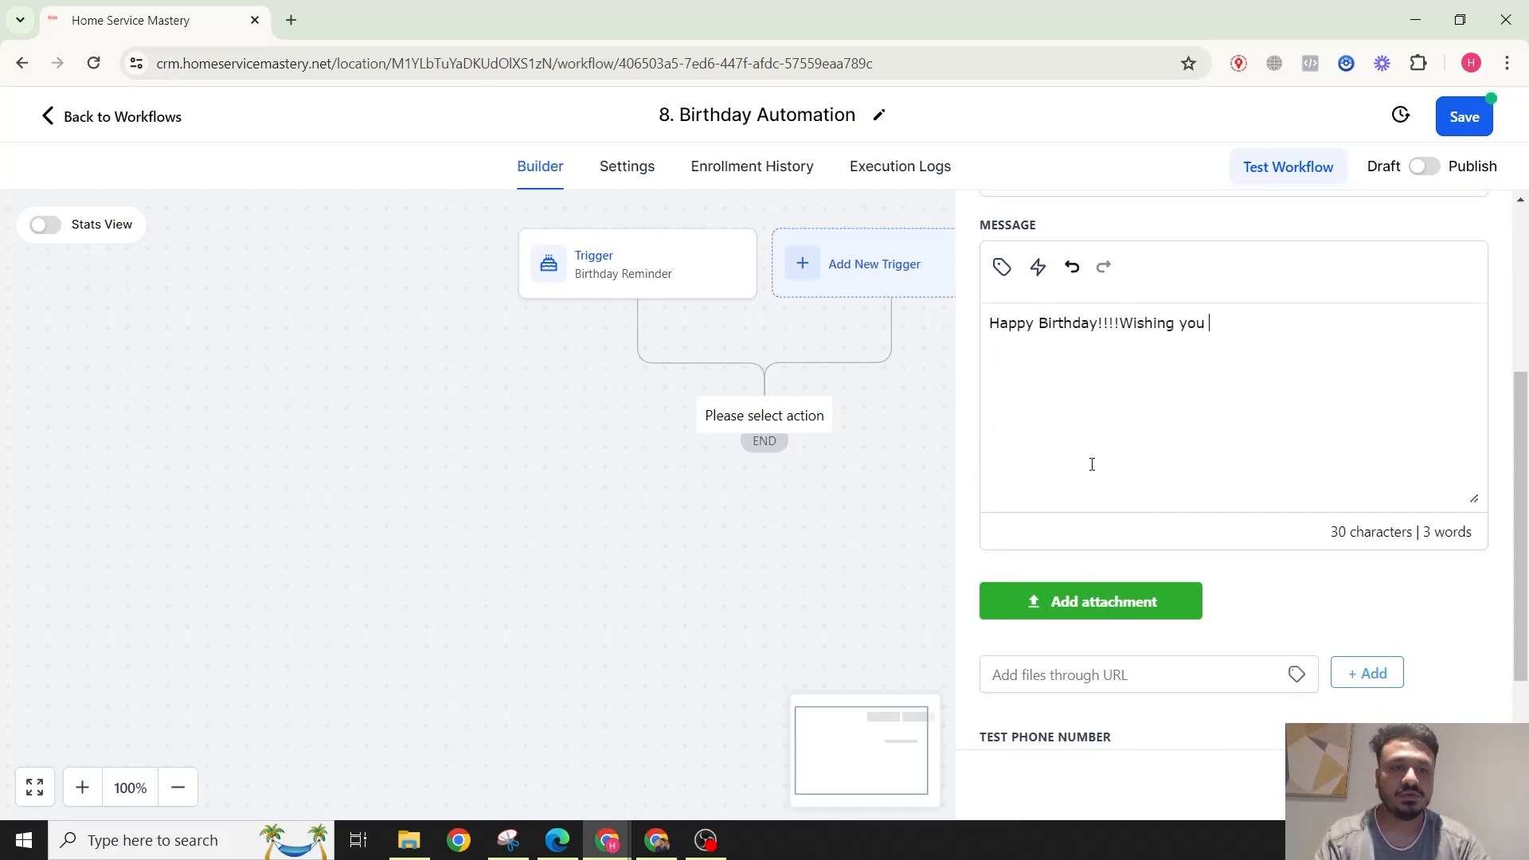
{"action": "type", "text": "many manu"}
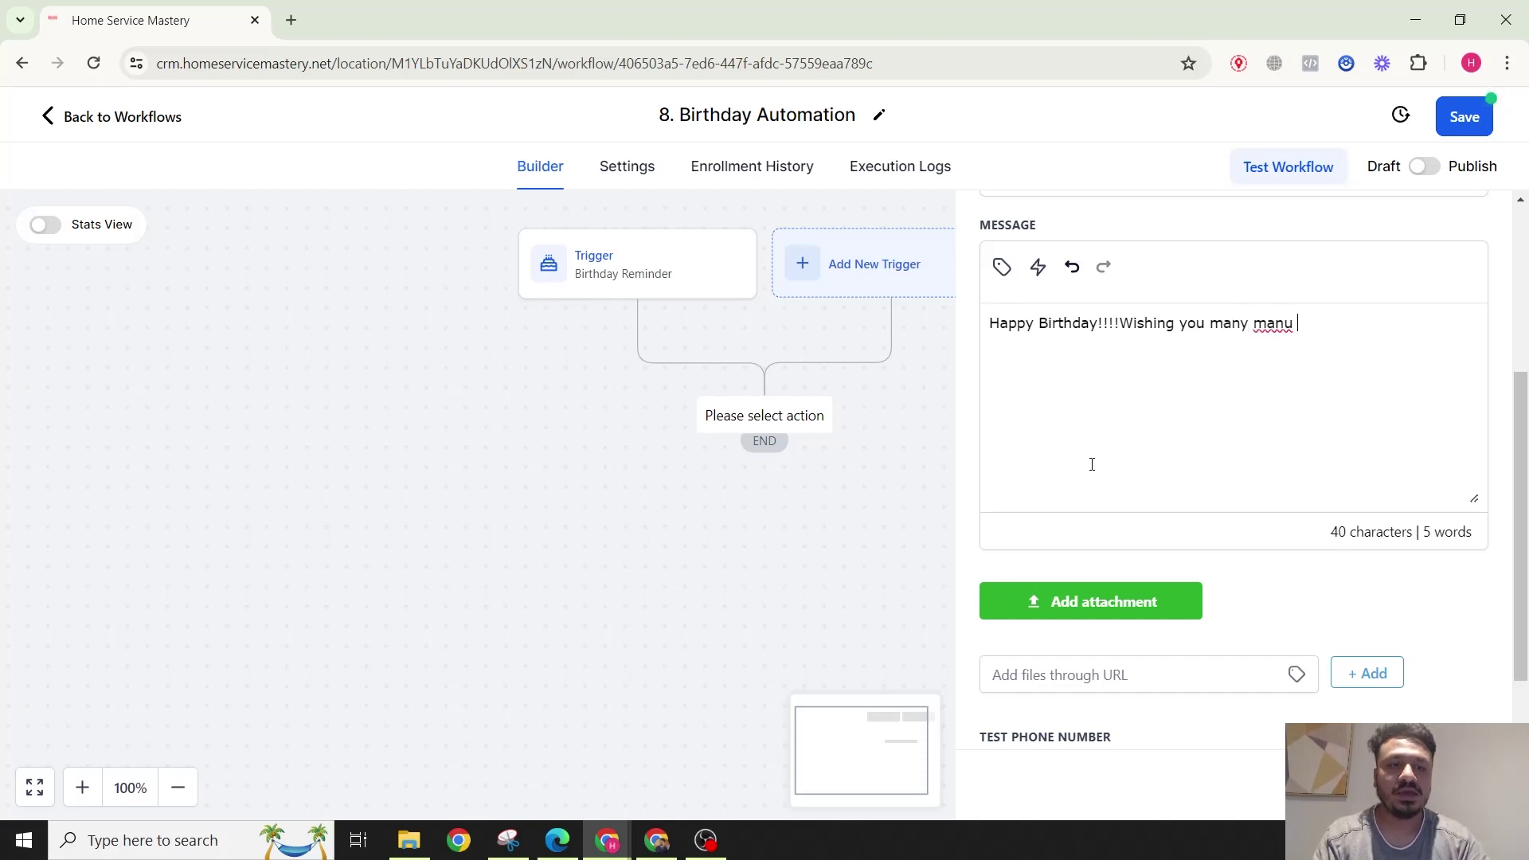
{"action": "type", "text": "many happy"}
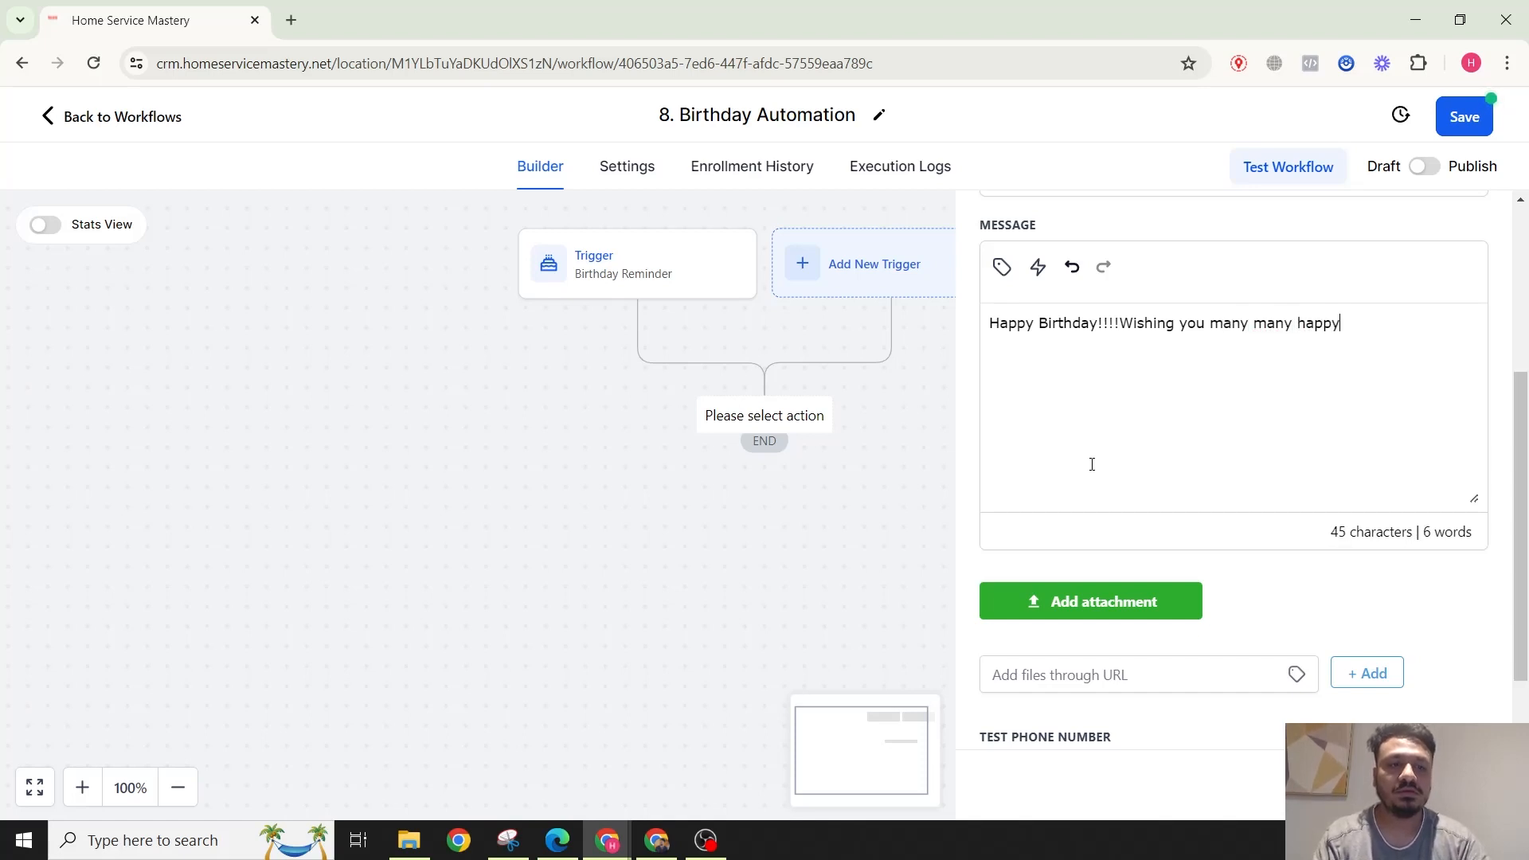
{"action": "type", "text": "returns of"}
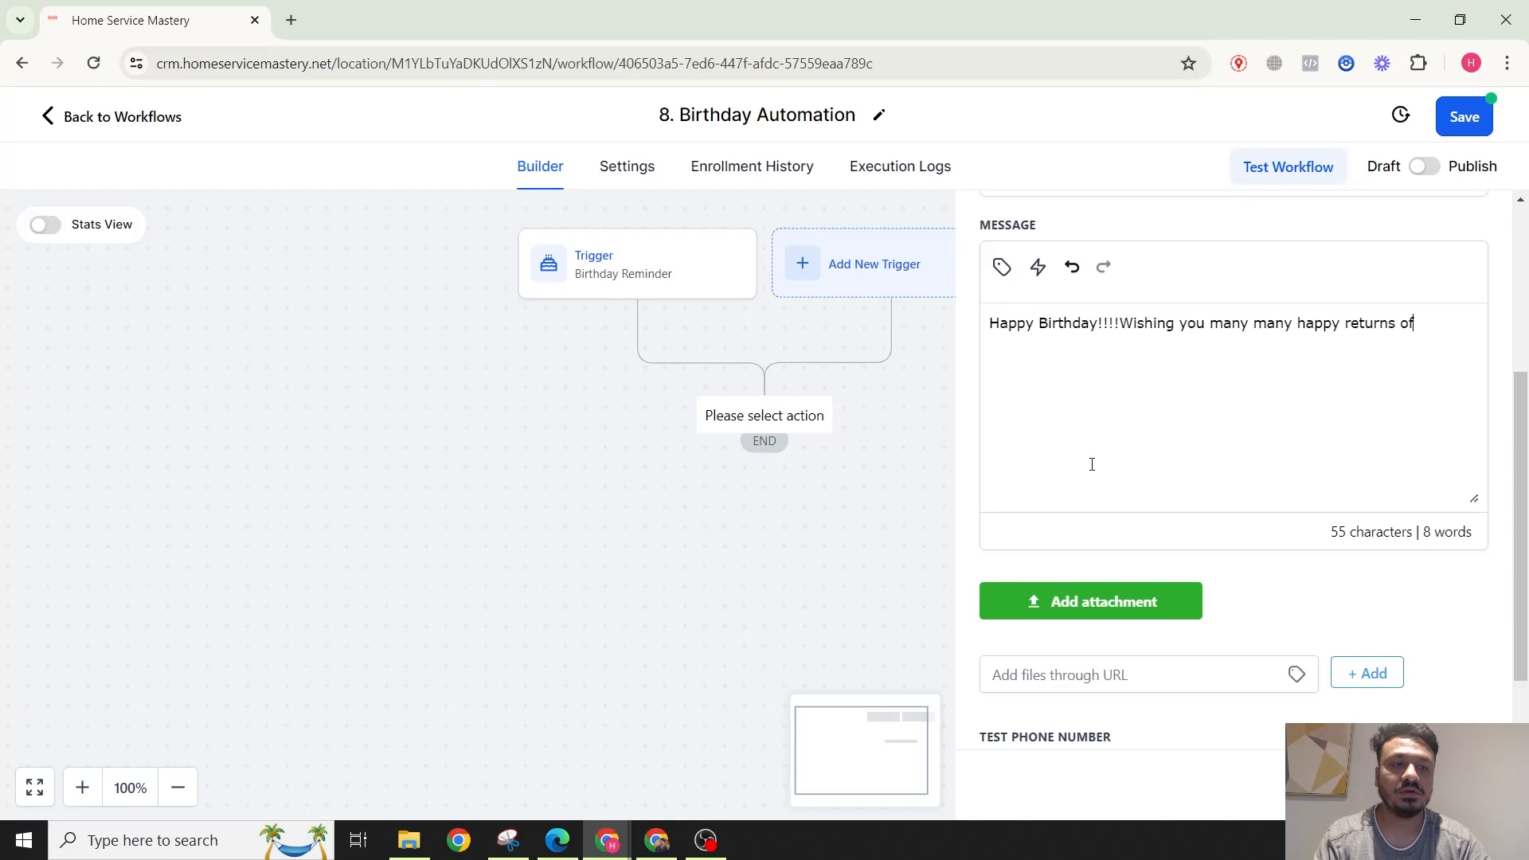
{"action": "type", "text": "the day. We"}
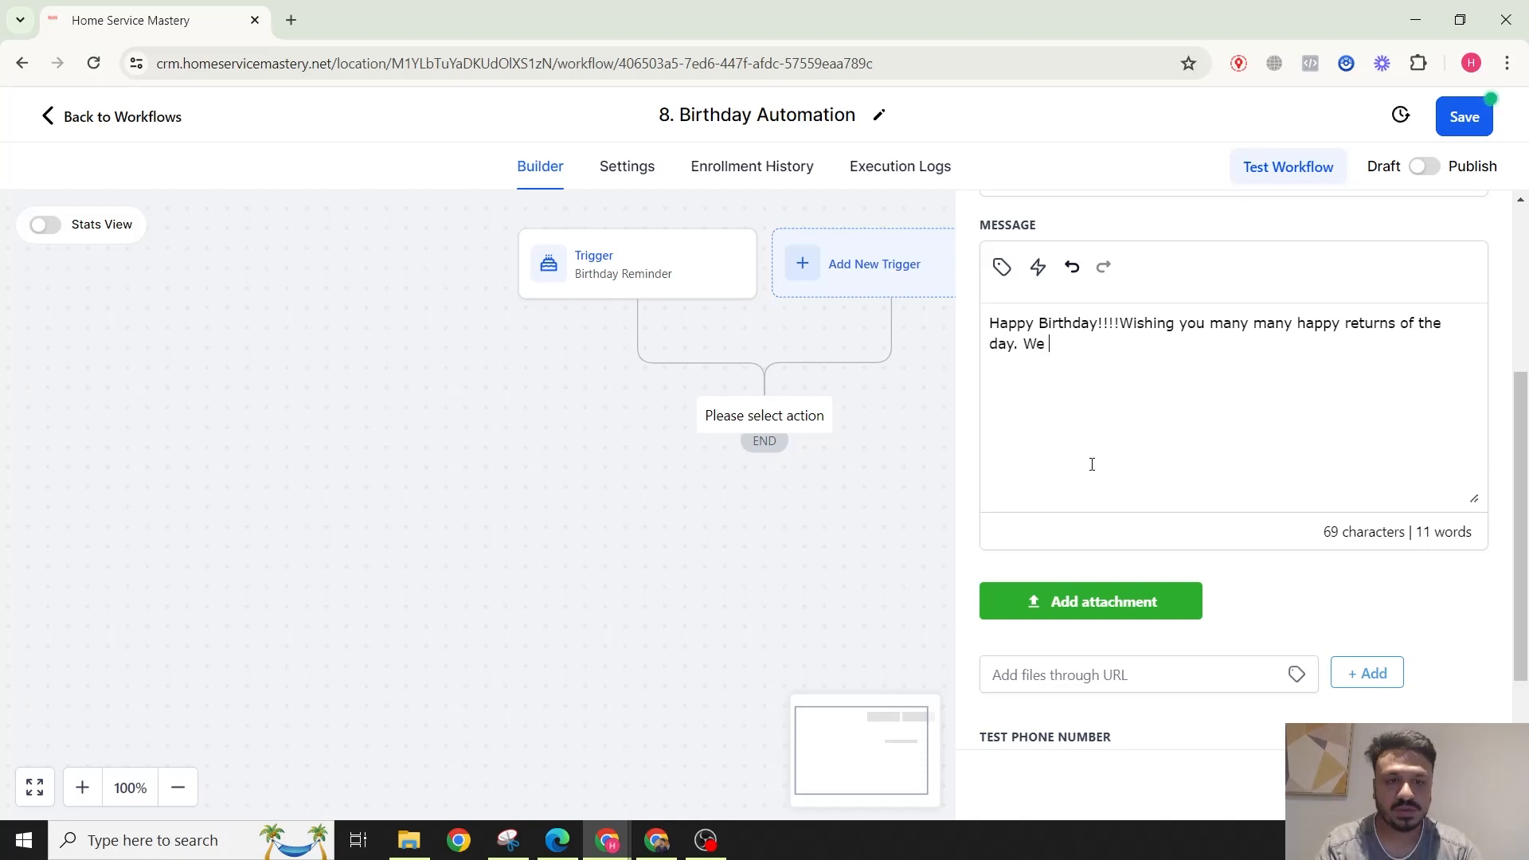
{"action": "type", "text": "are offering 1"}
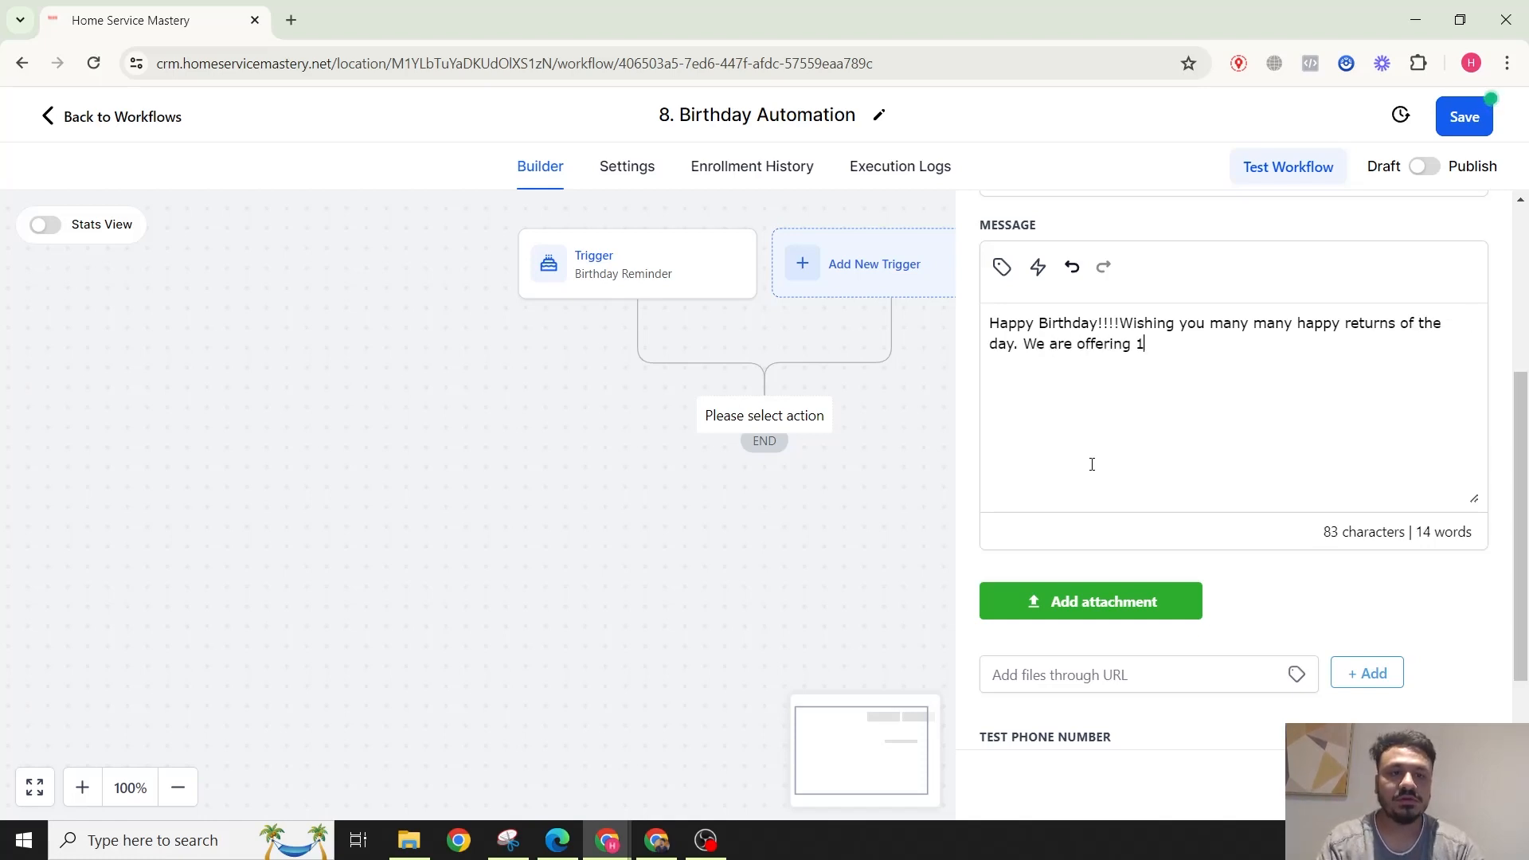
{"action": "type", "text": "0%"}
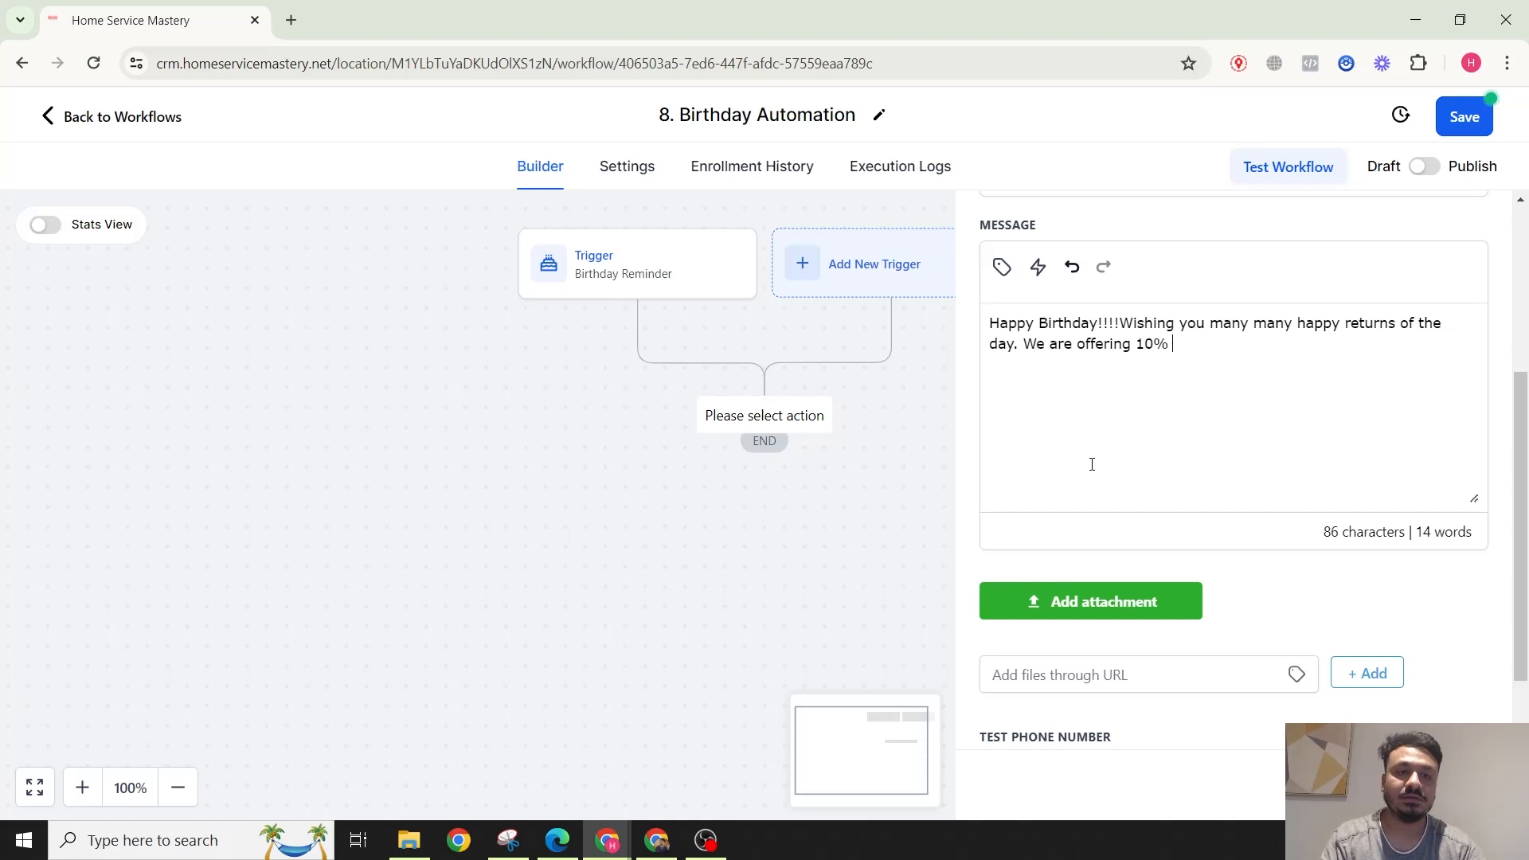
{"action": "type", "text": "discount on our"}
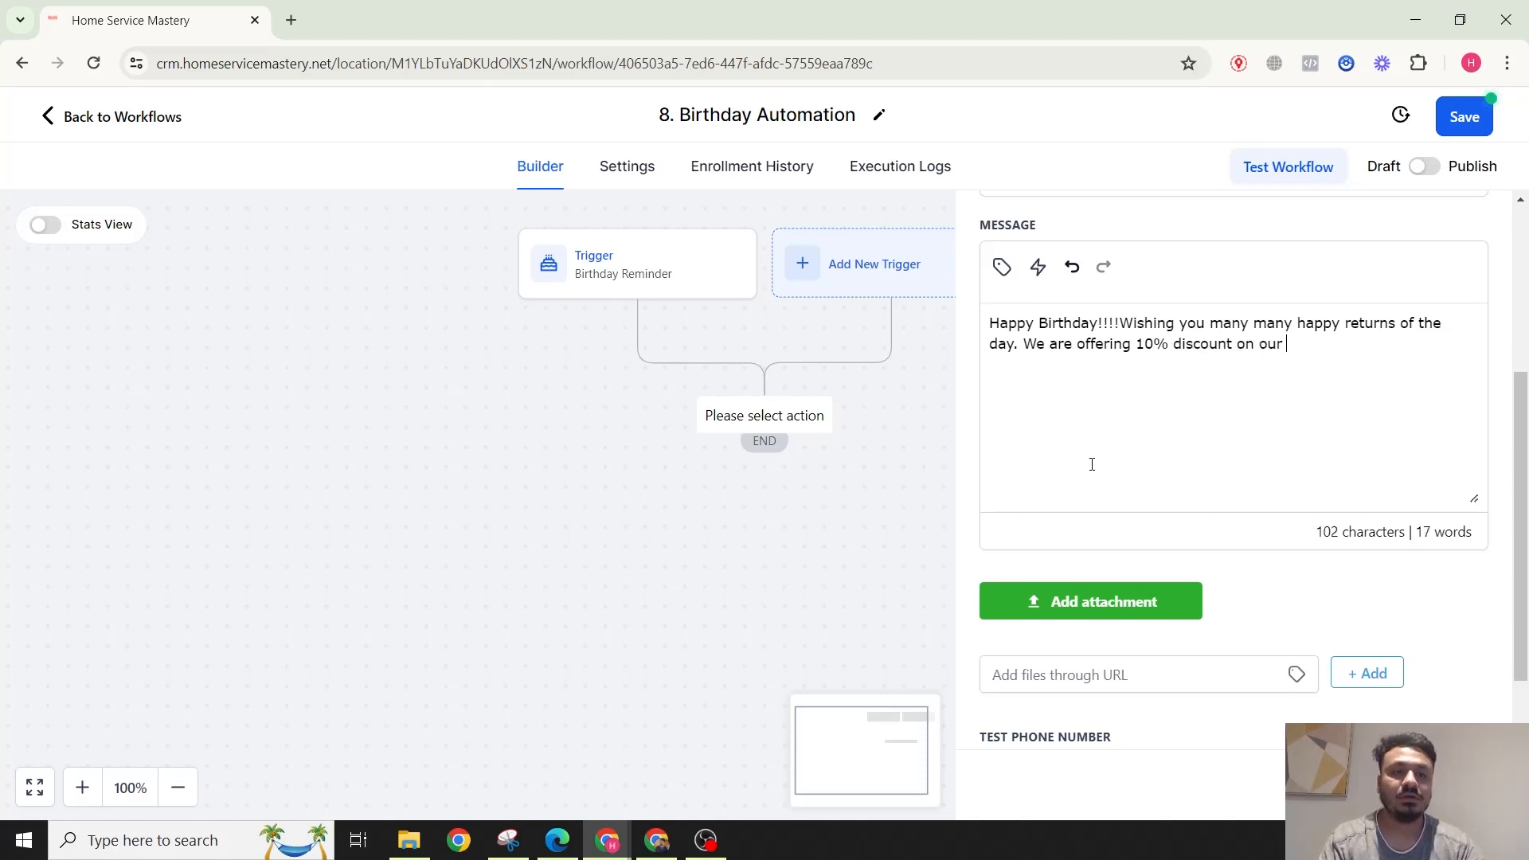
{"action": "type", "text": "lawn mowing"}
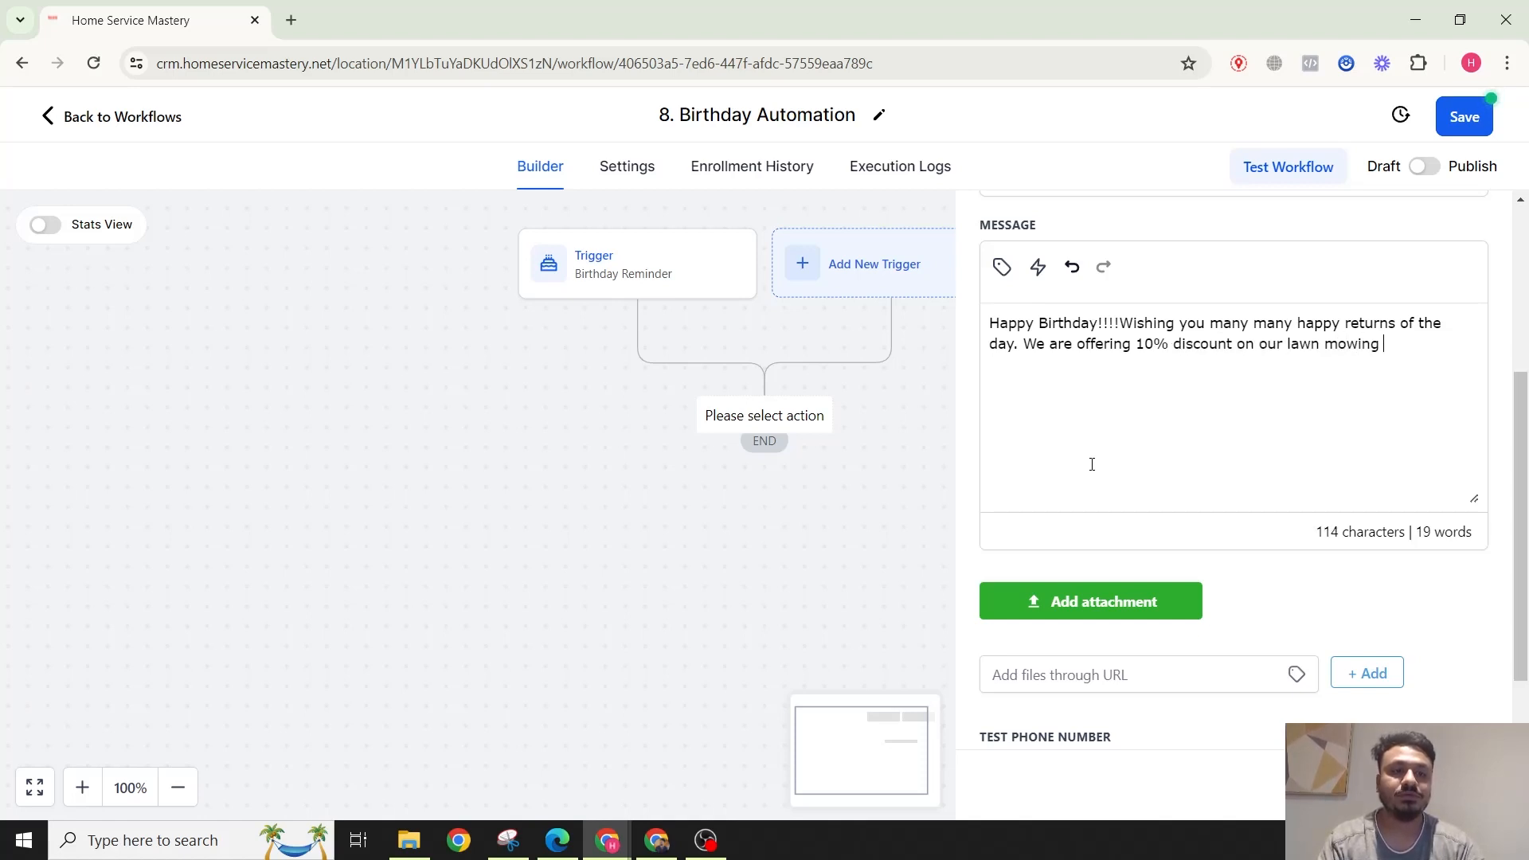
{"action": "type", "text": "services"}
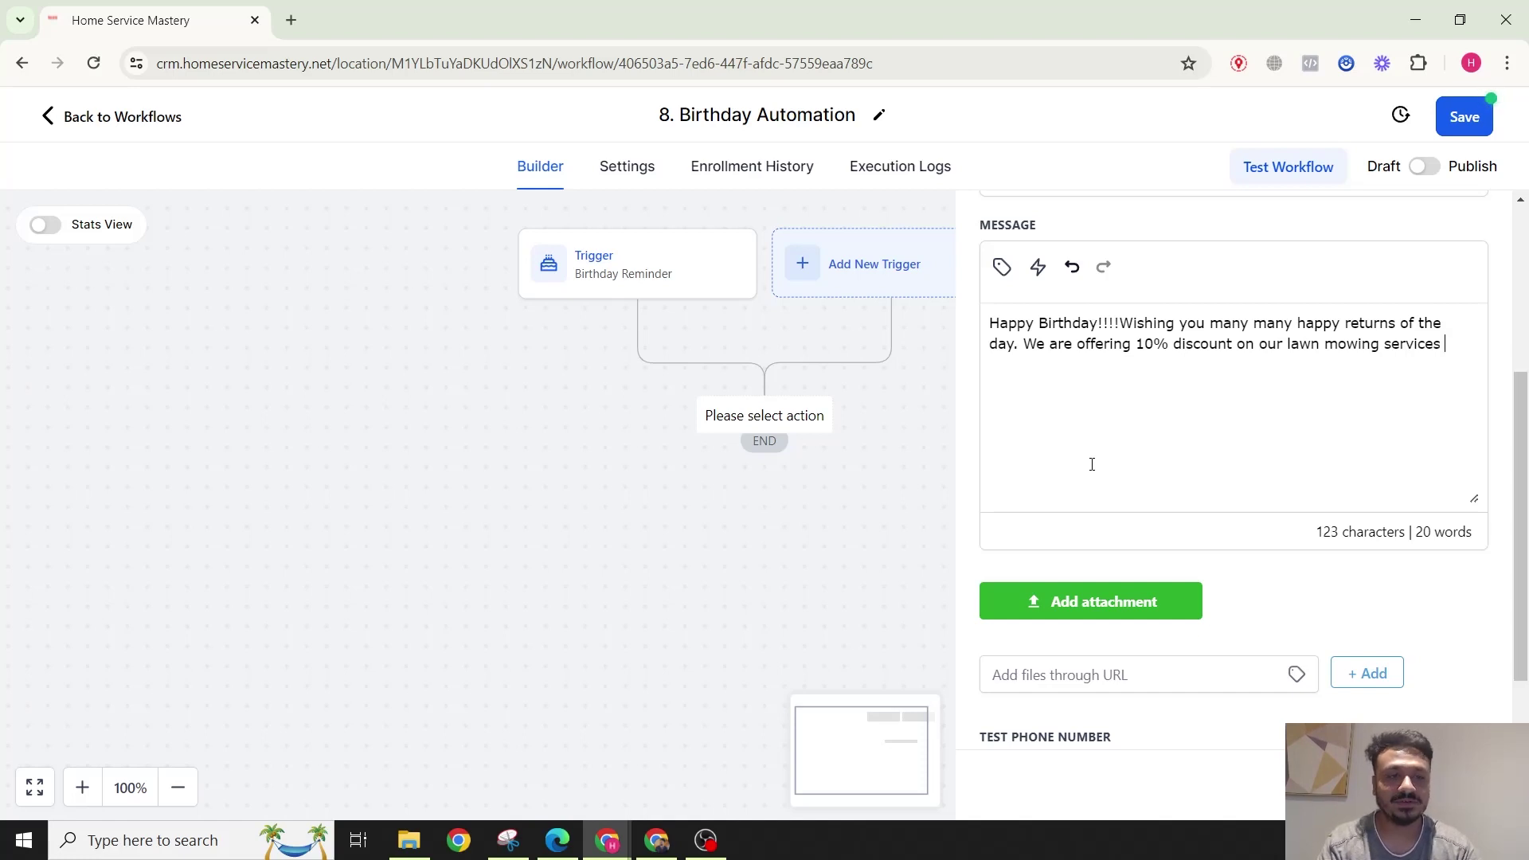
{"action": "type", "text": "to make"}
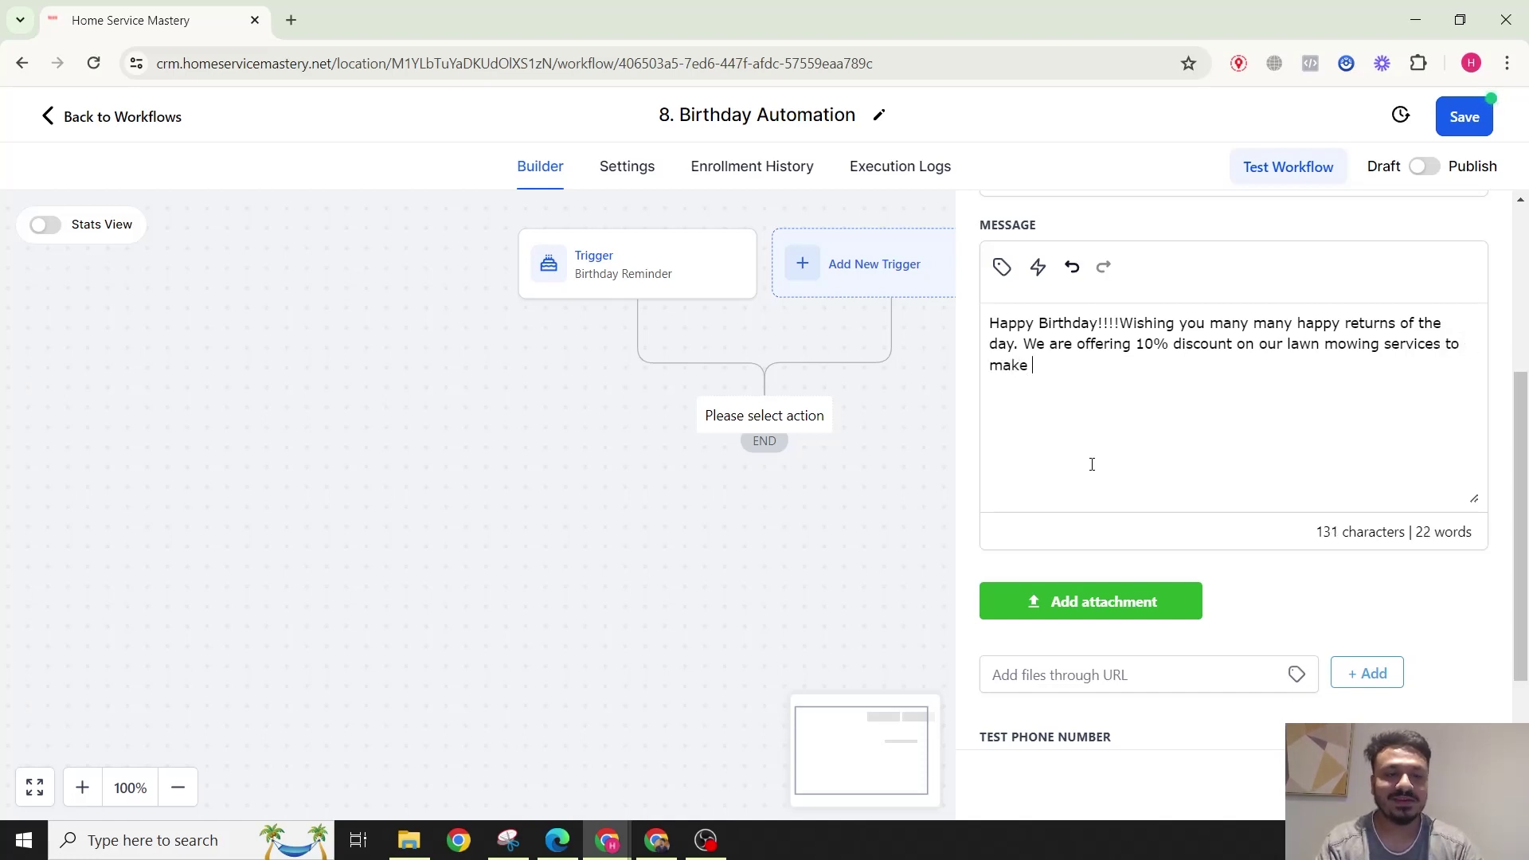
{"action": "type", "text": "your day e"}
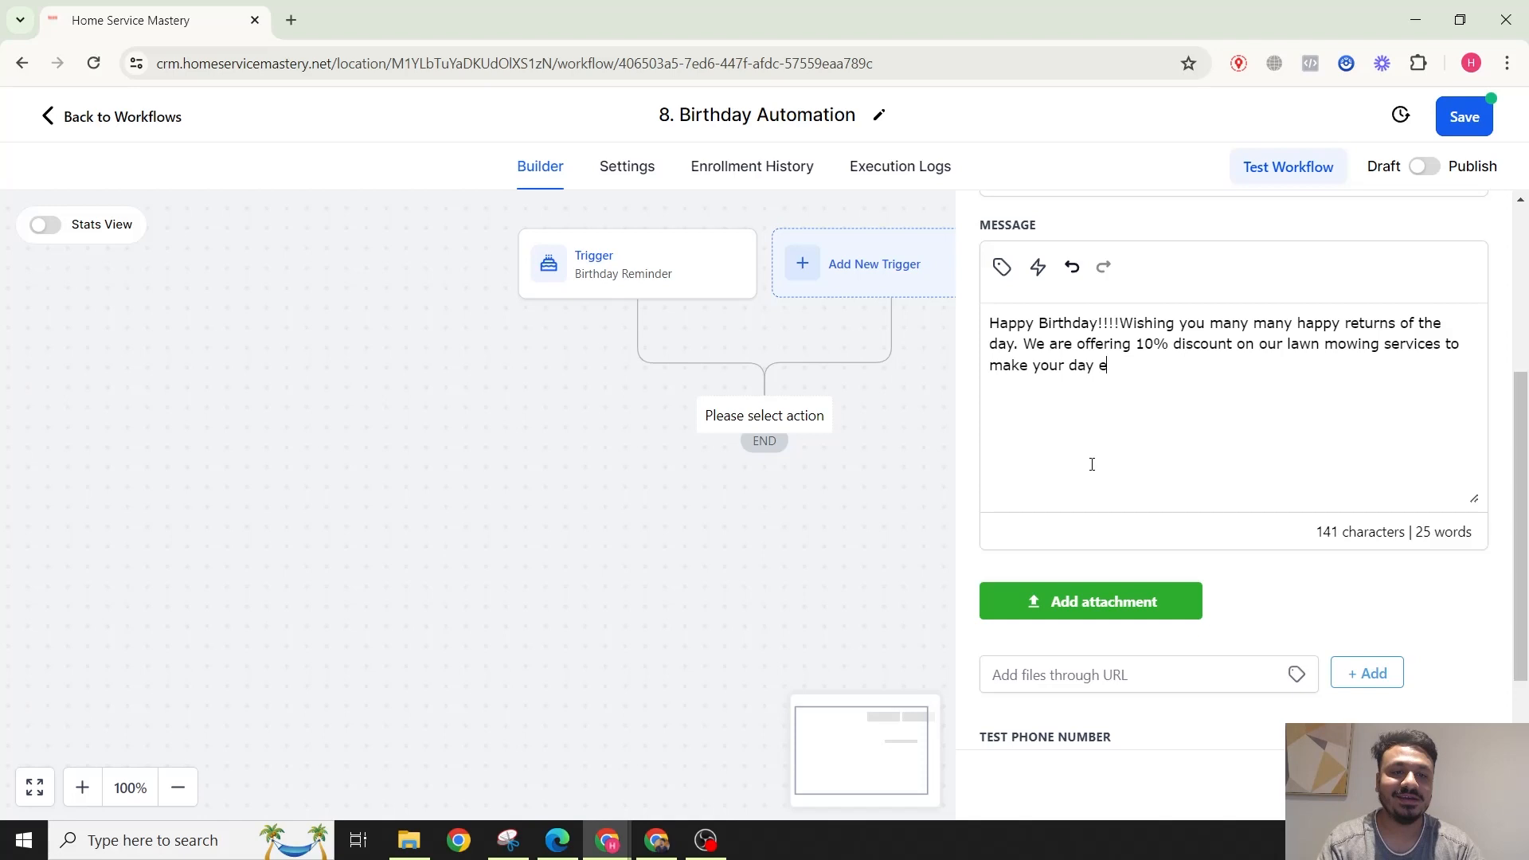
{"action": "type", "text": "xtra special"}
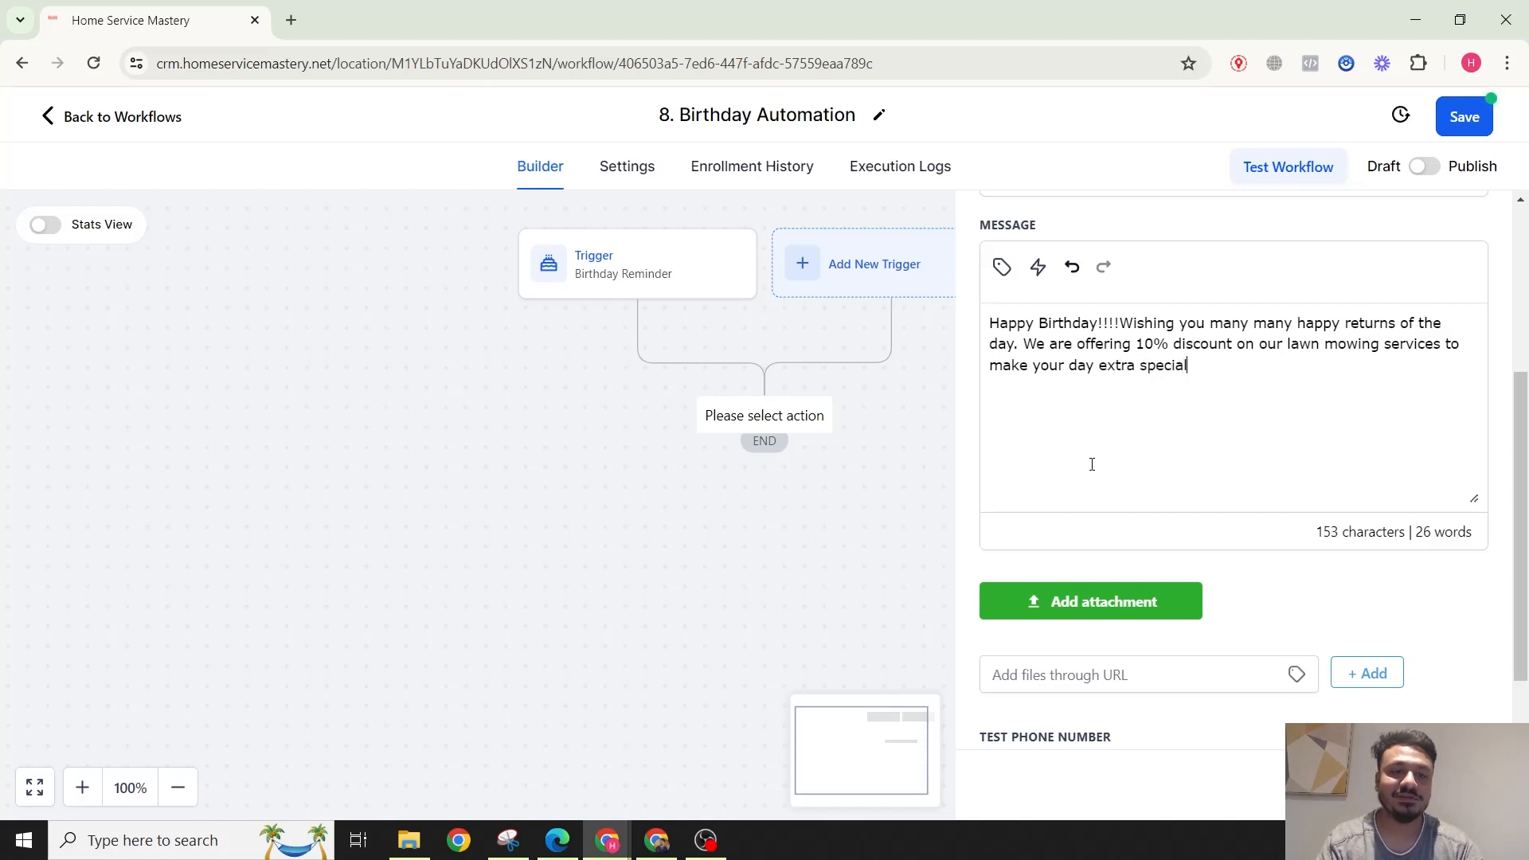
{"action": "type", "text": "! Please reply"}
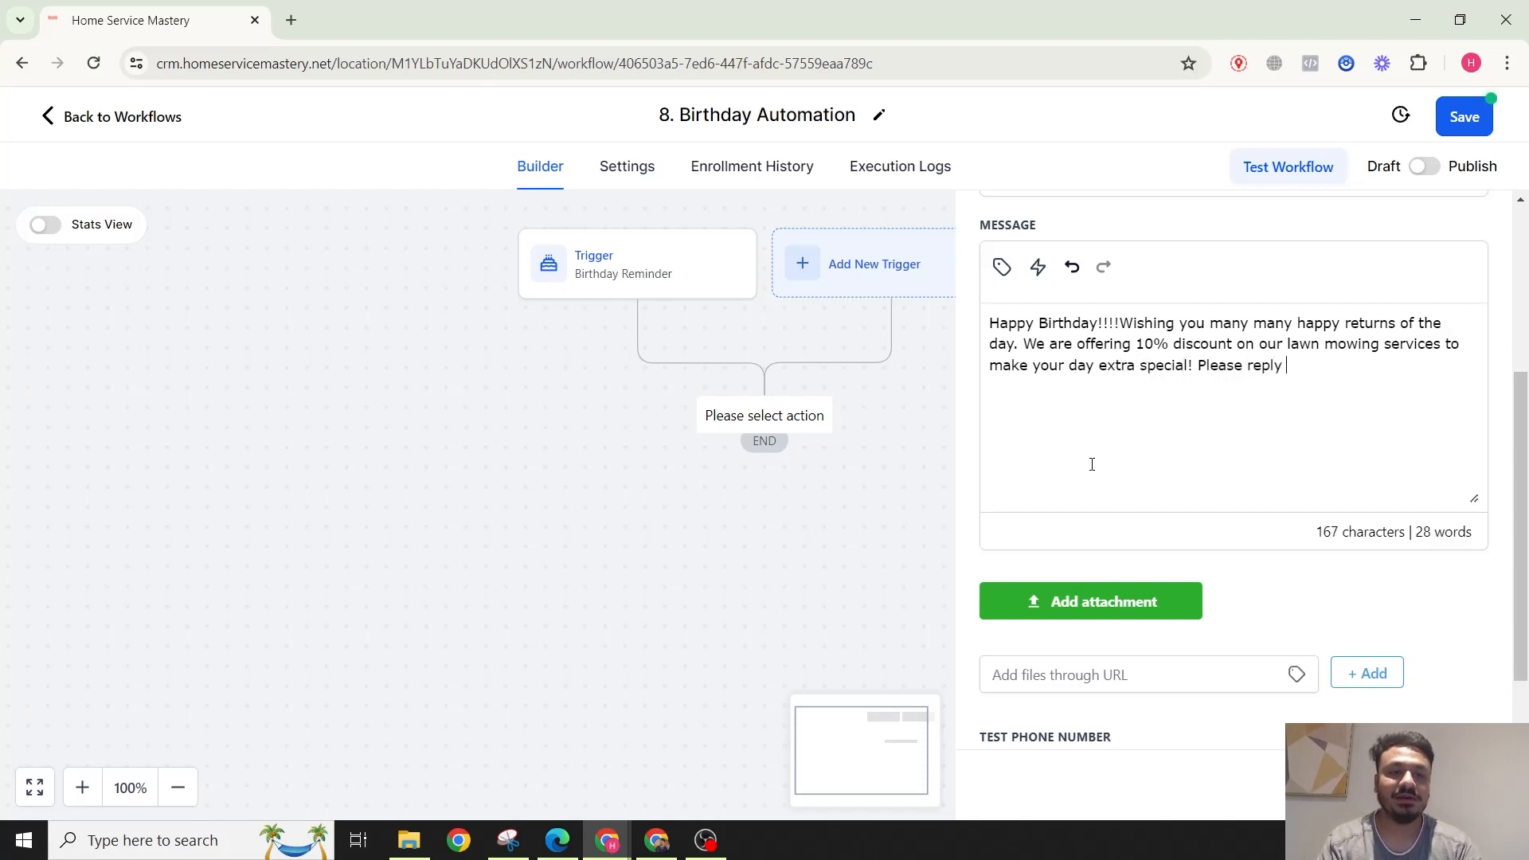
{"action": "type", "text": "if you are"}
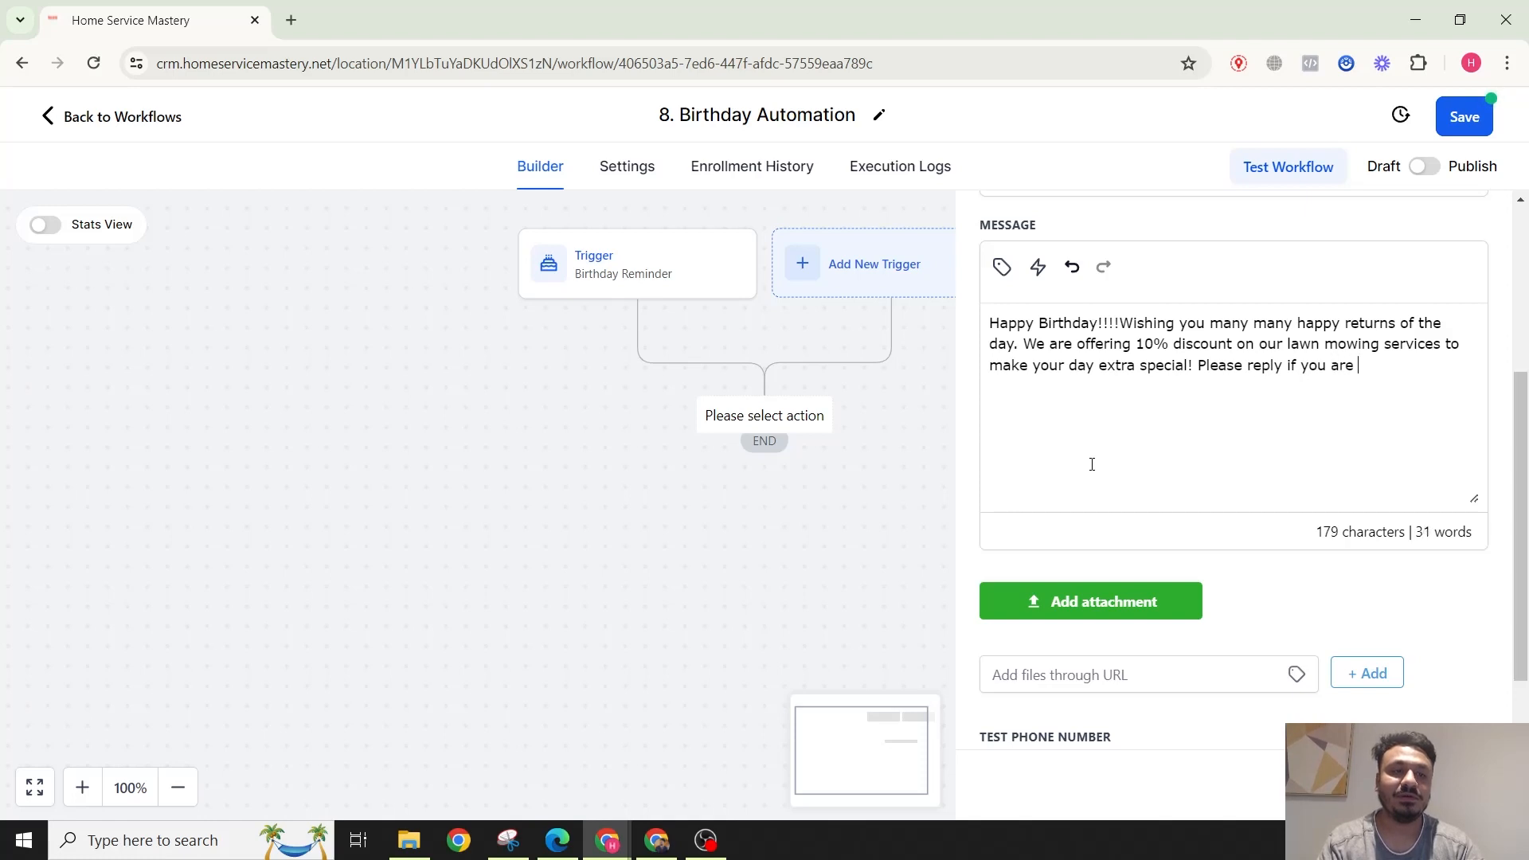
{"action": "type", "text": "interested!"}
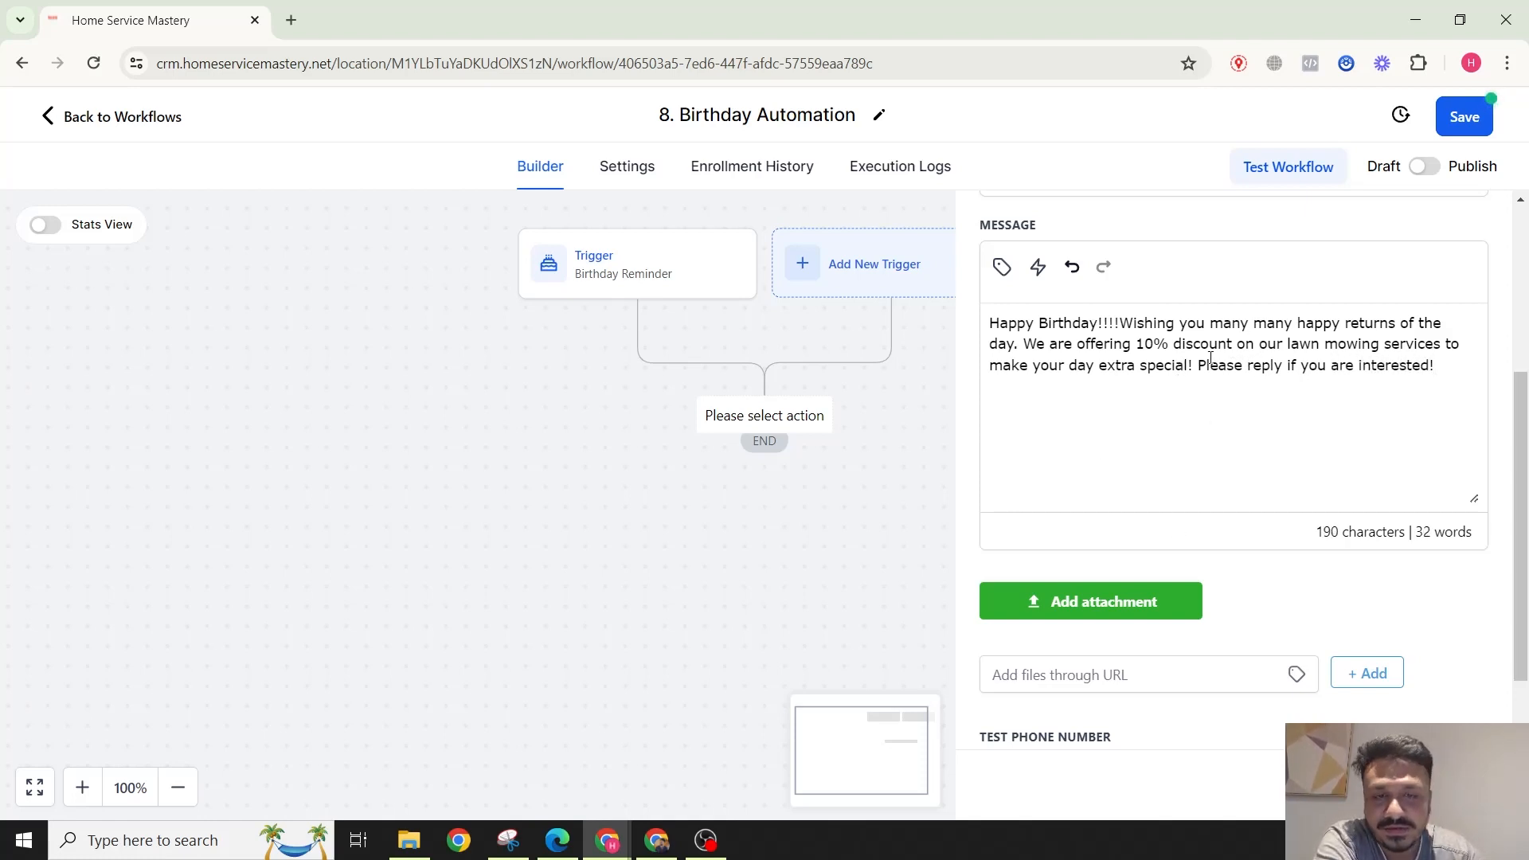
{"action": "scroll", "scroll_direction": "down", "scroll_amount": 3}
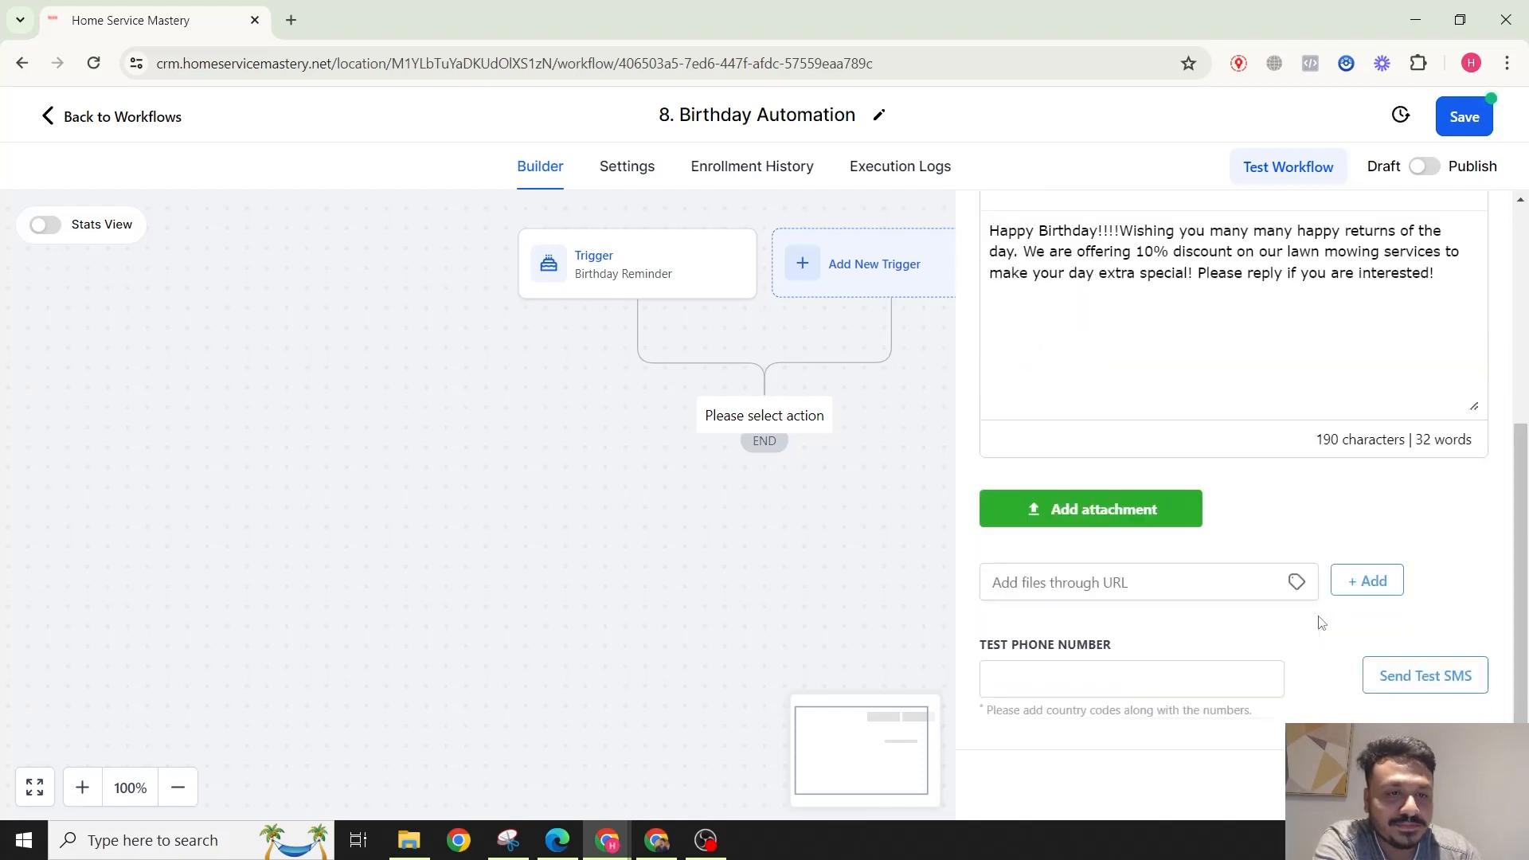
Step: In workflow settings, set the Communication timezone to Contact Timezone
{"action": "left_click", "coordinate": [627, 166]}
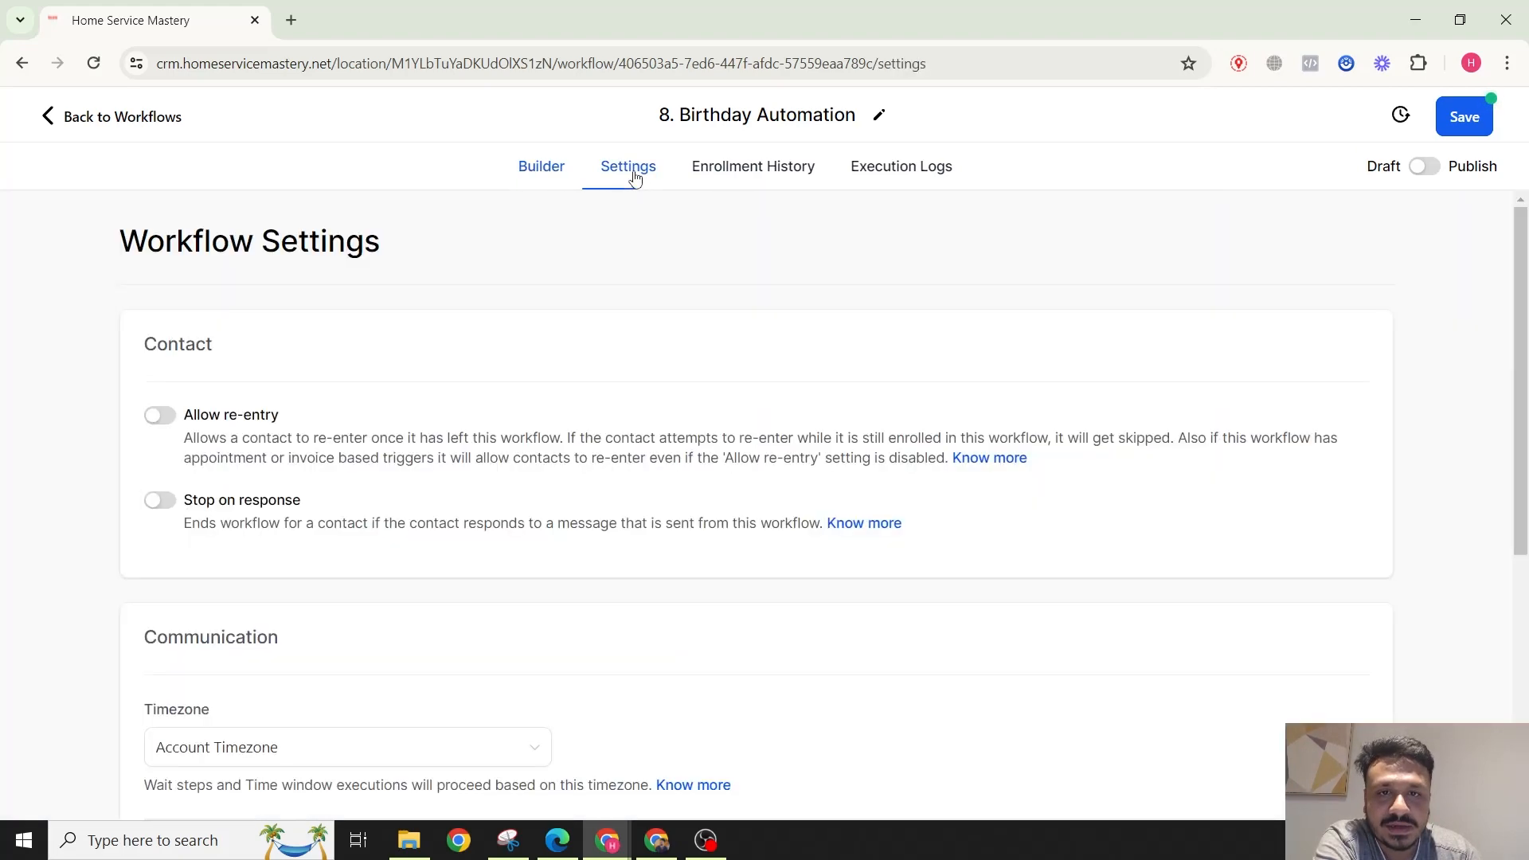
{"action": "scroll", "scroll_direction": "down", "scroll_amount": 3}
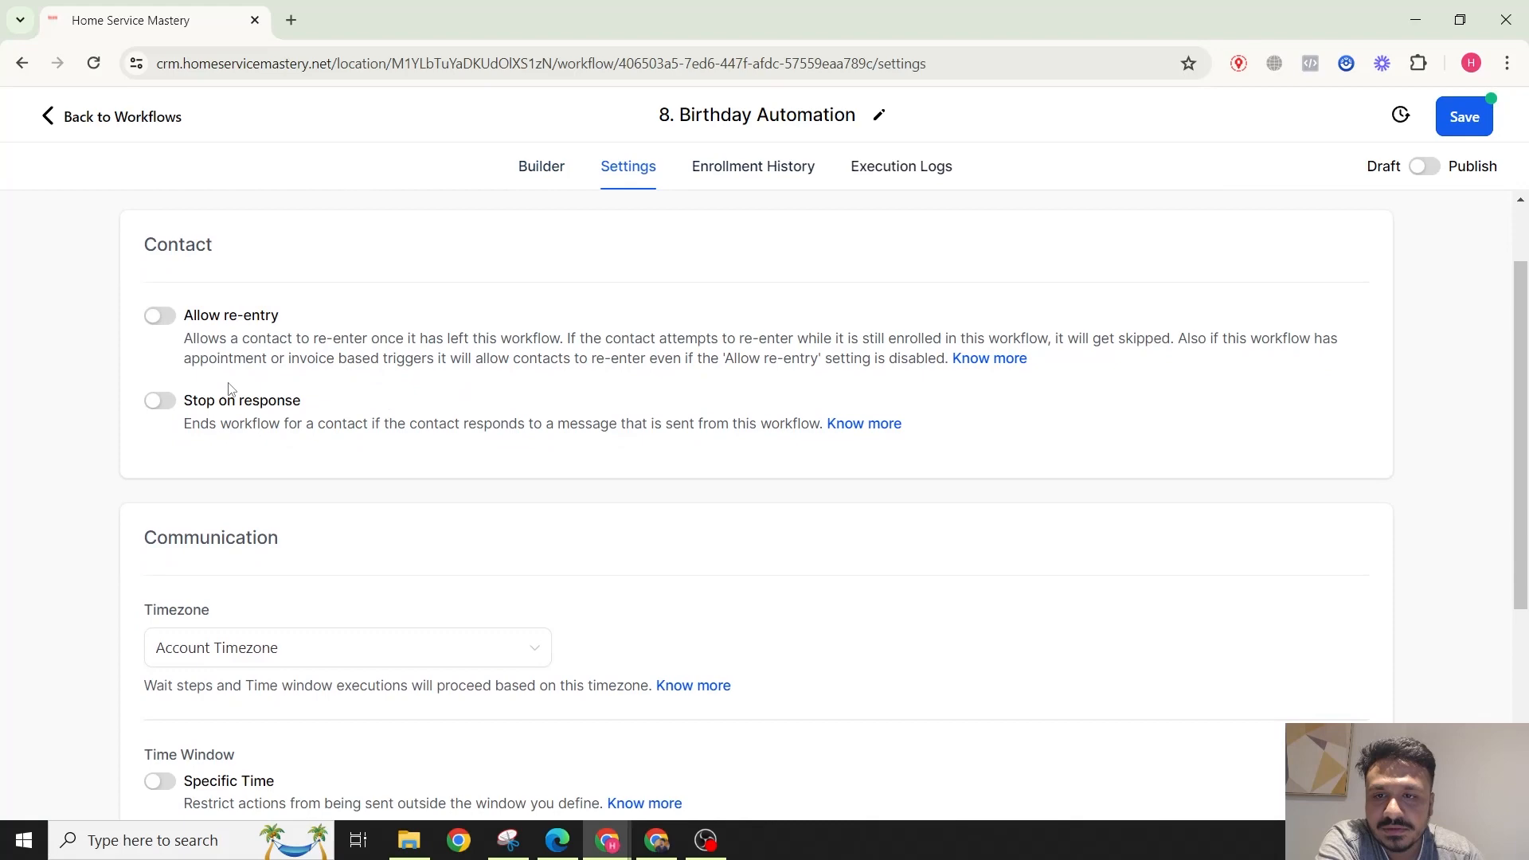
{"action": "scroll", "scroll_direction": "down", "scroll_amount": 3}
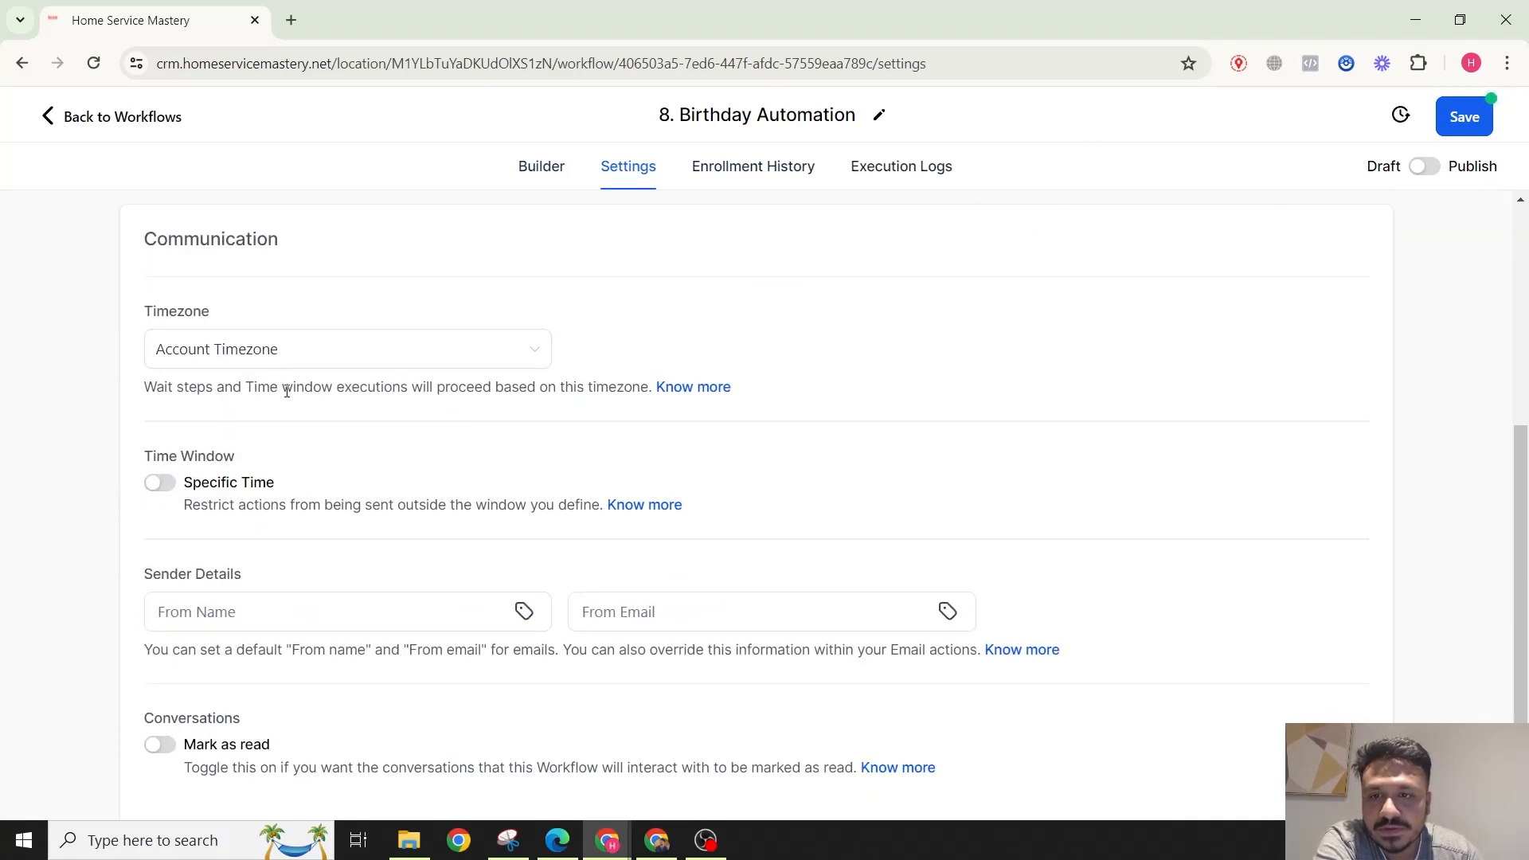
{"action": "left_click", "coordinate": [346, 348]}
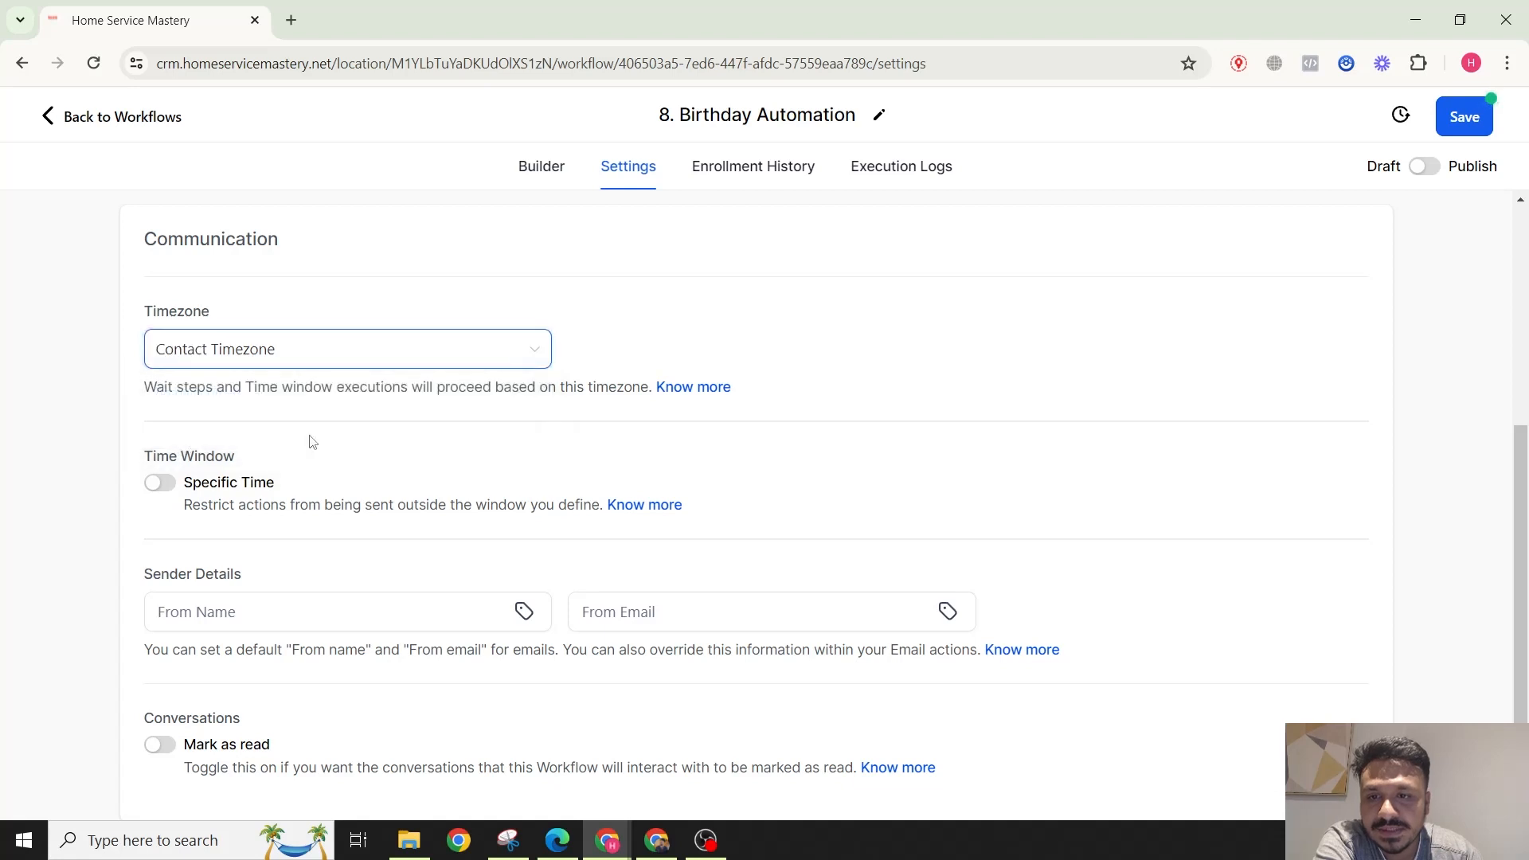
Step: Enable a Specific Time window starting 09:00 AM to 5:00 PM on all seven days and save
{"action": "left_click", "coordinate": [159, 481]}
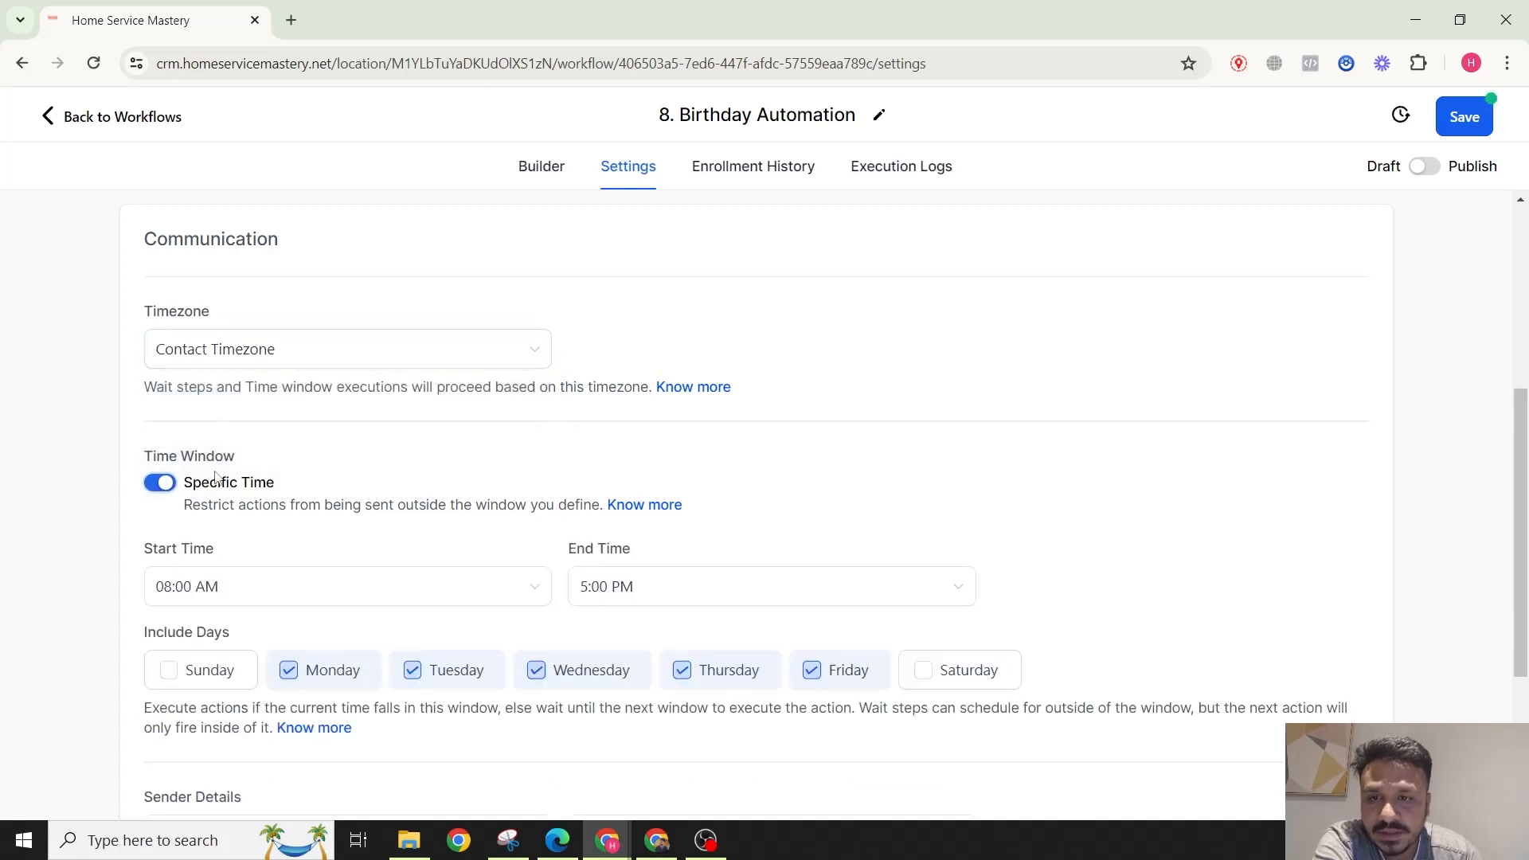
{"action": "scroll", "scroll_direction": "down", "scroll_amount": 3}
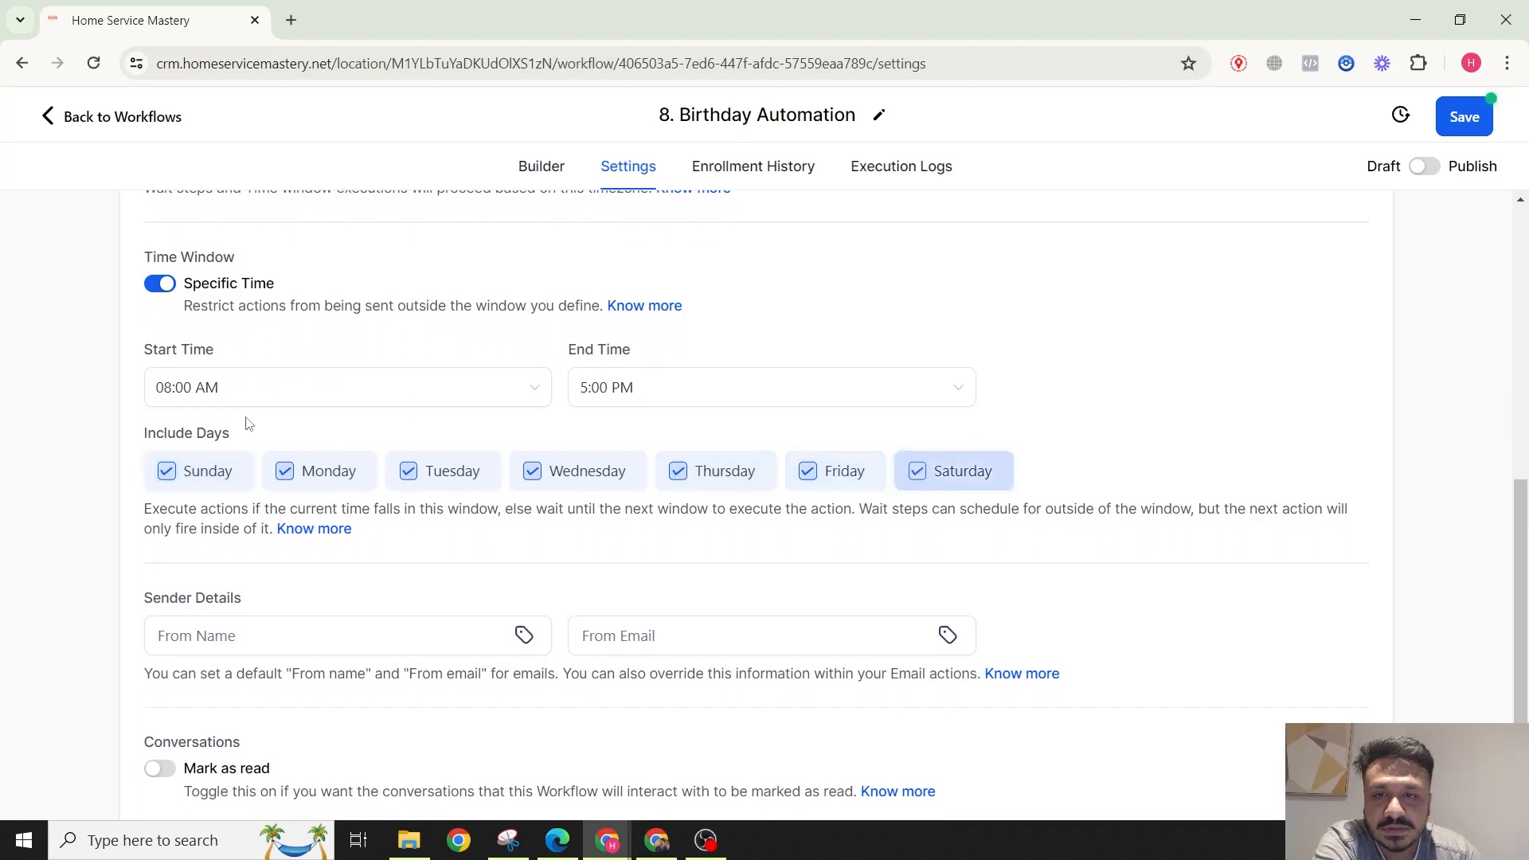
{"action": "left_click", "coordinate": [345, 387]}
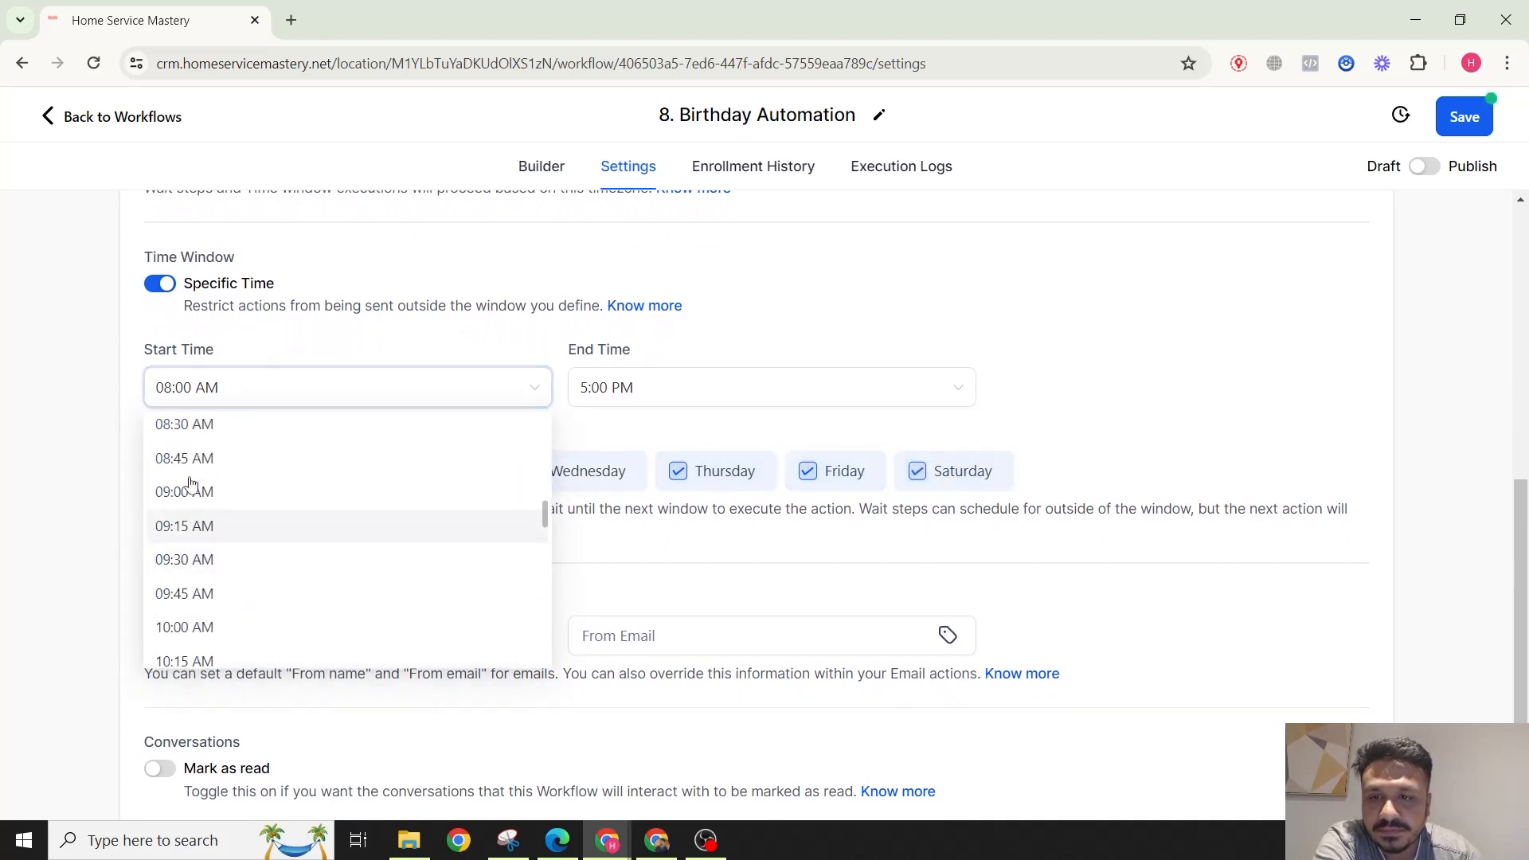
{"action": "left_click", "coordinate": [184, 492]}
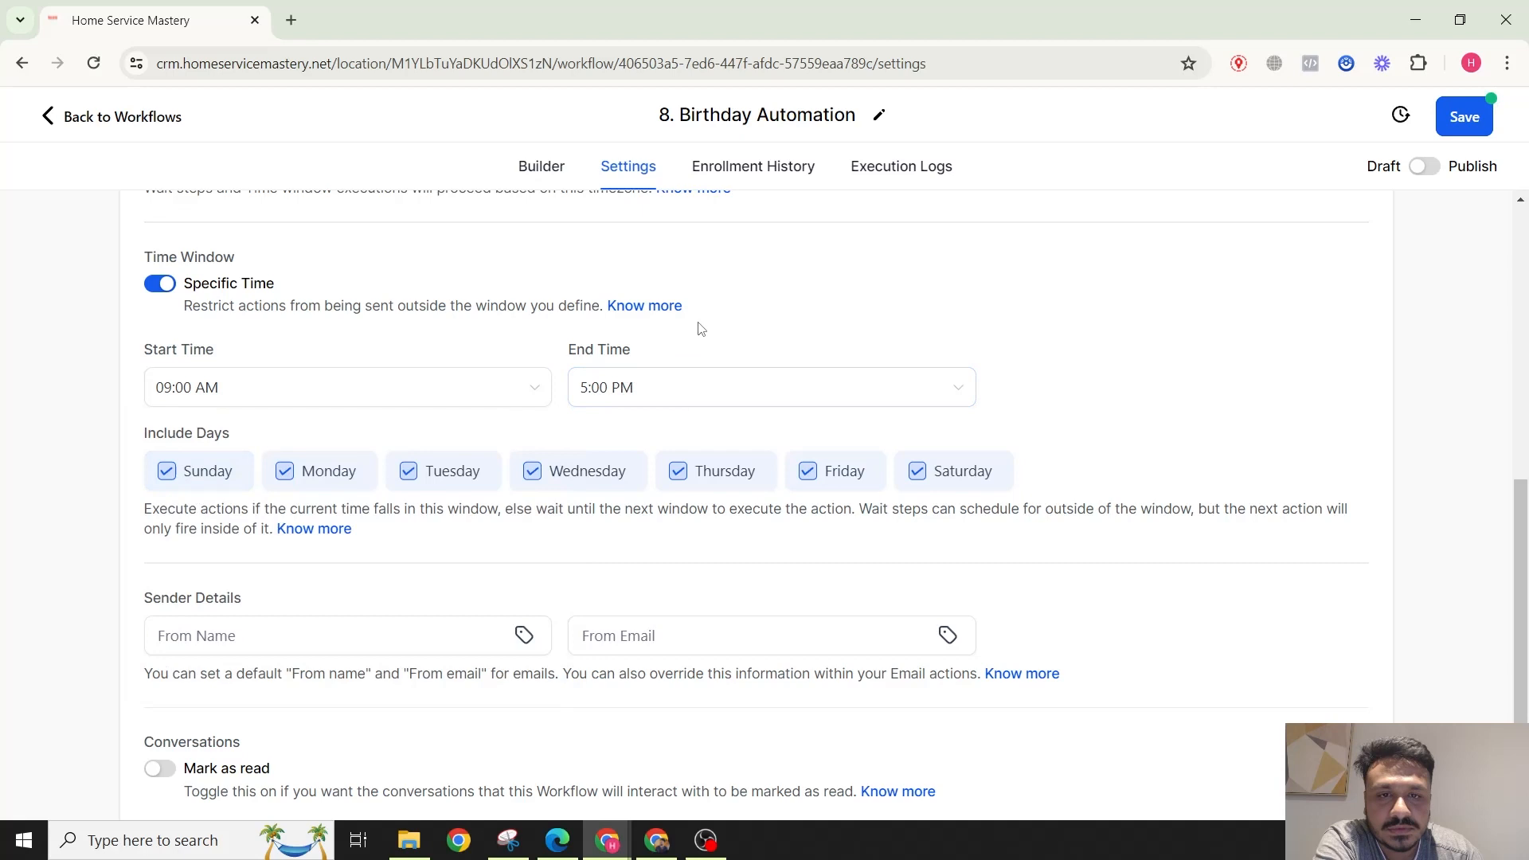
{"action": "left_click", "coordinate": [1461, 116]}
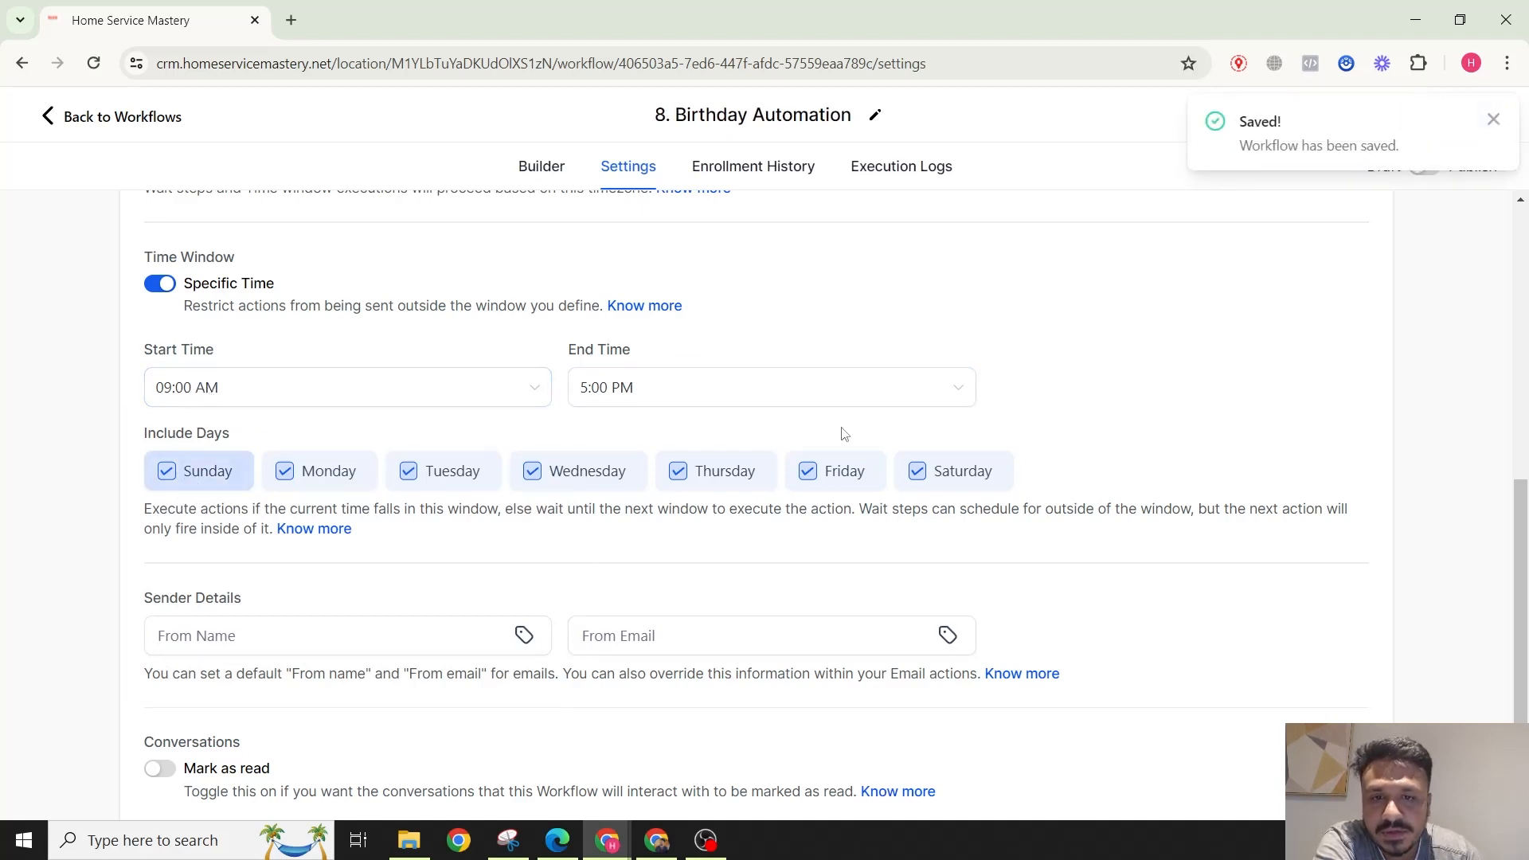
{"action": "scroll", "scroll_direction": "up", "scroll_amount": 3}
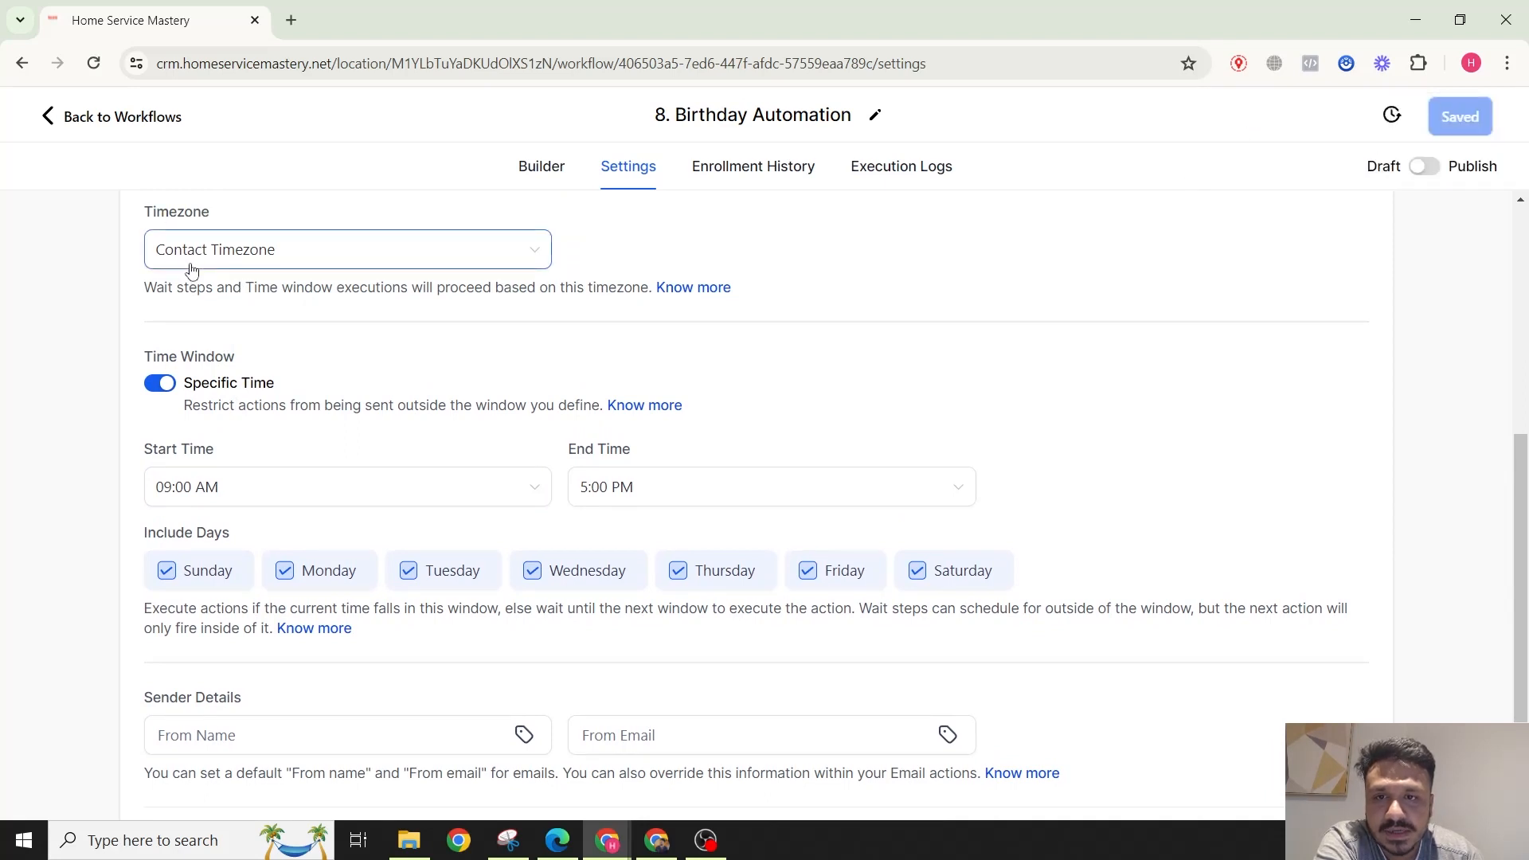
{"action": "mouse_move", "coordinate": [263, 252]}
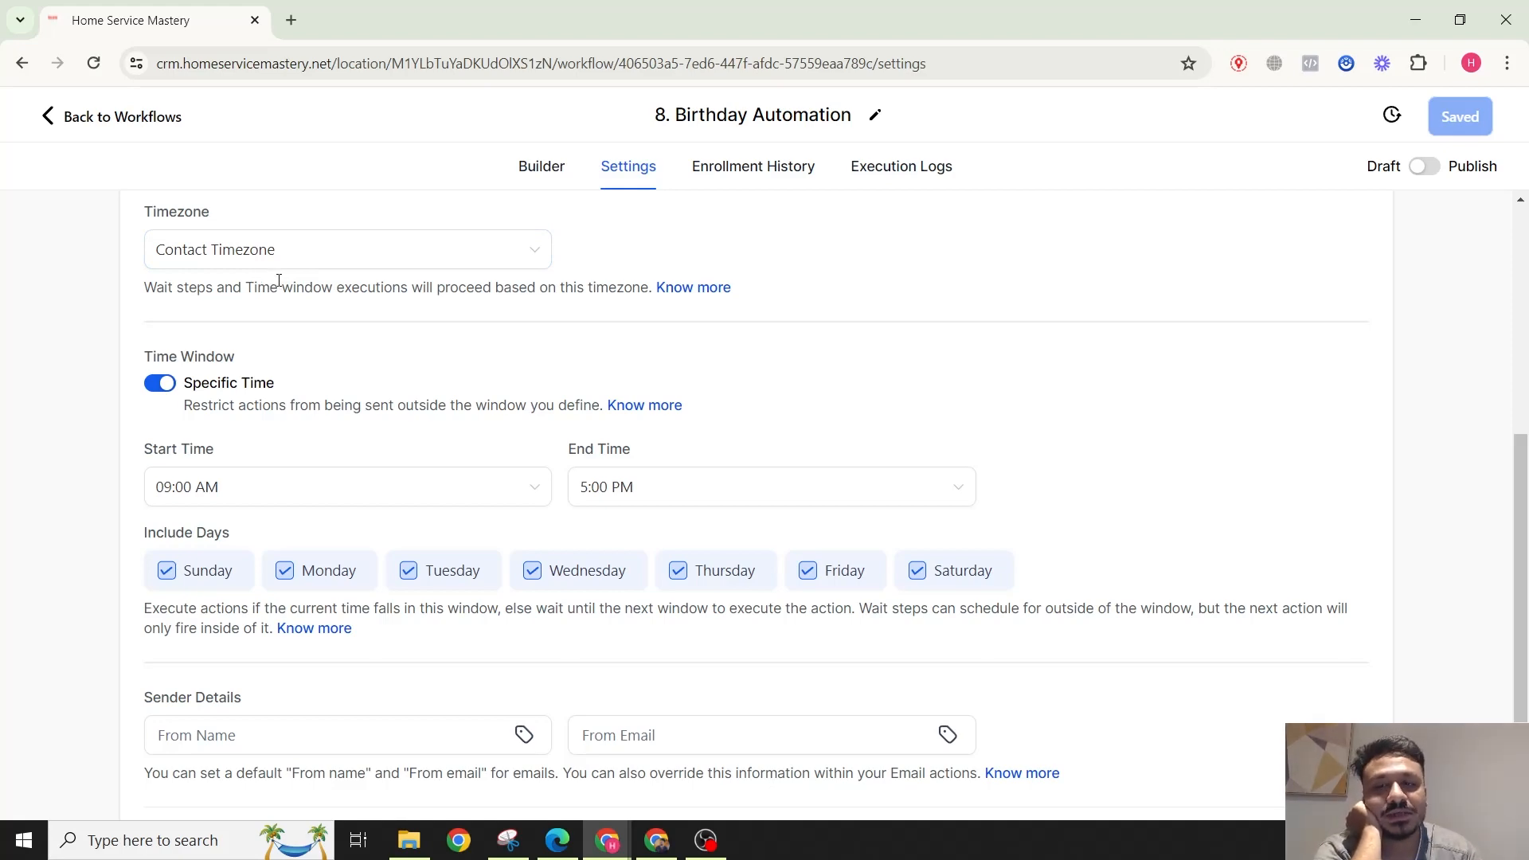
Step: Allow re-entry, switch the workflow to Publish, and save
{"action": "scroll", "scroll_direction": "up", "scroll_amount": 3}
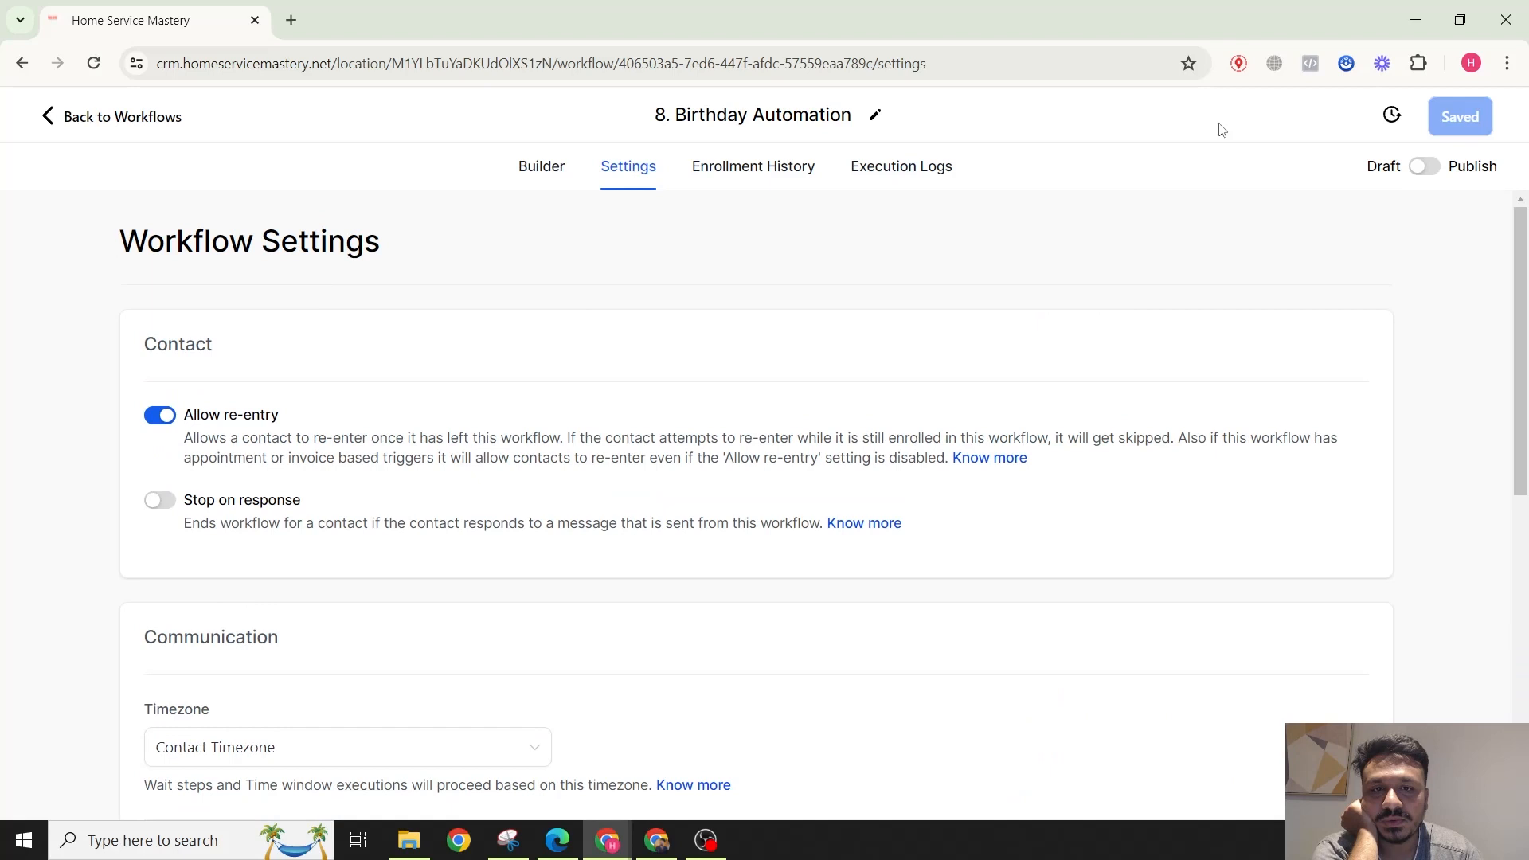
{"action": "left_click", "coordinate": [1423, 166]}
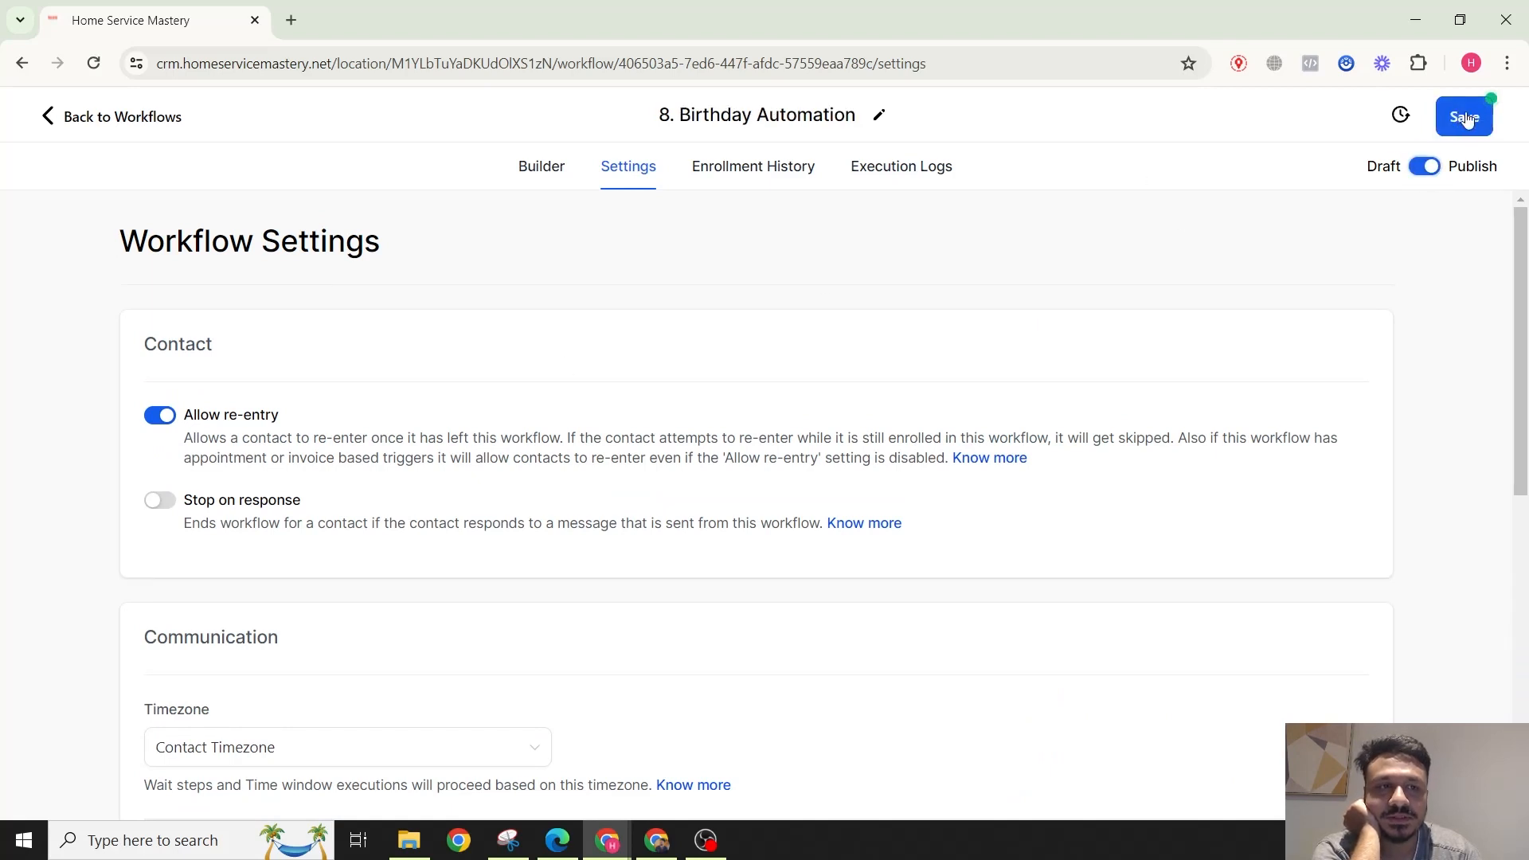
{"action": "left_click", "coordinate": [1462, 116]}
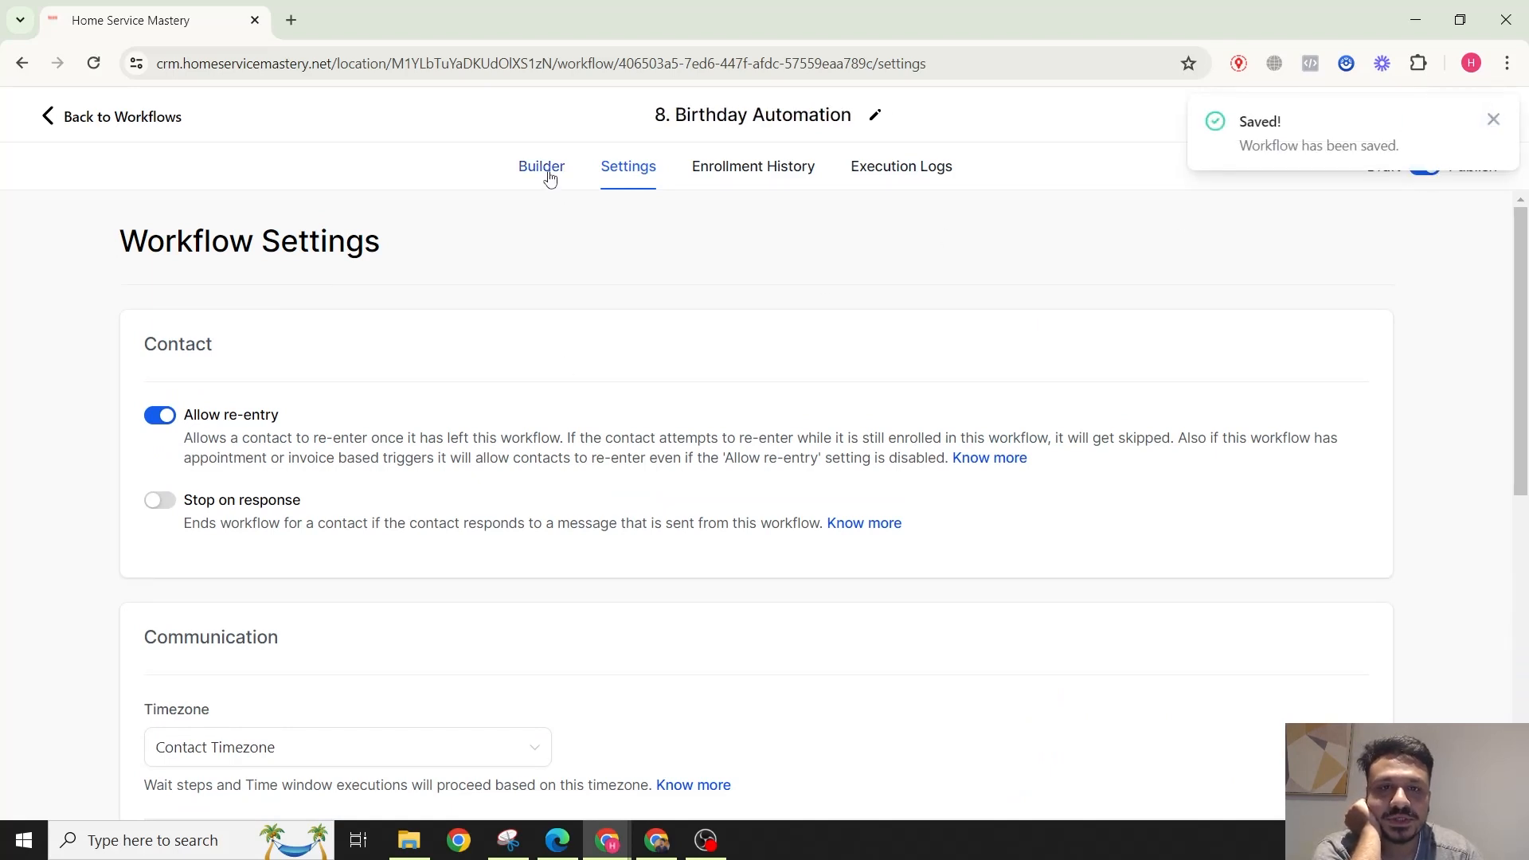
Step: Return to the builder canvas showing Birthday Reminder, SMS step, then end
{"action": "left_click", "coordinate": [539, 165]}
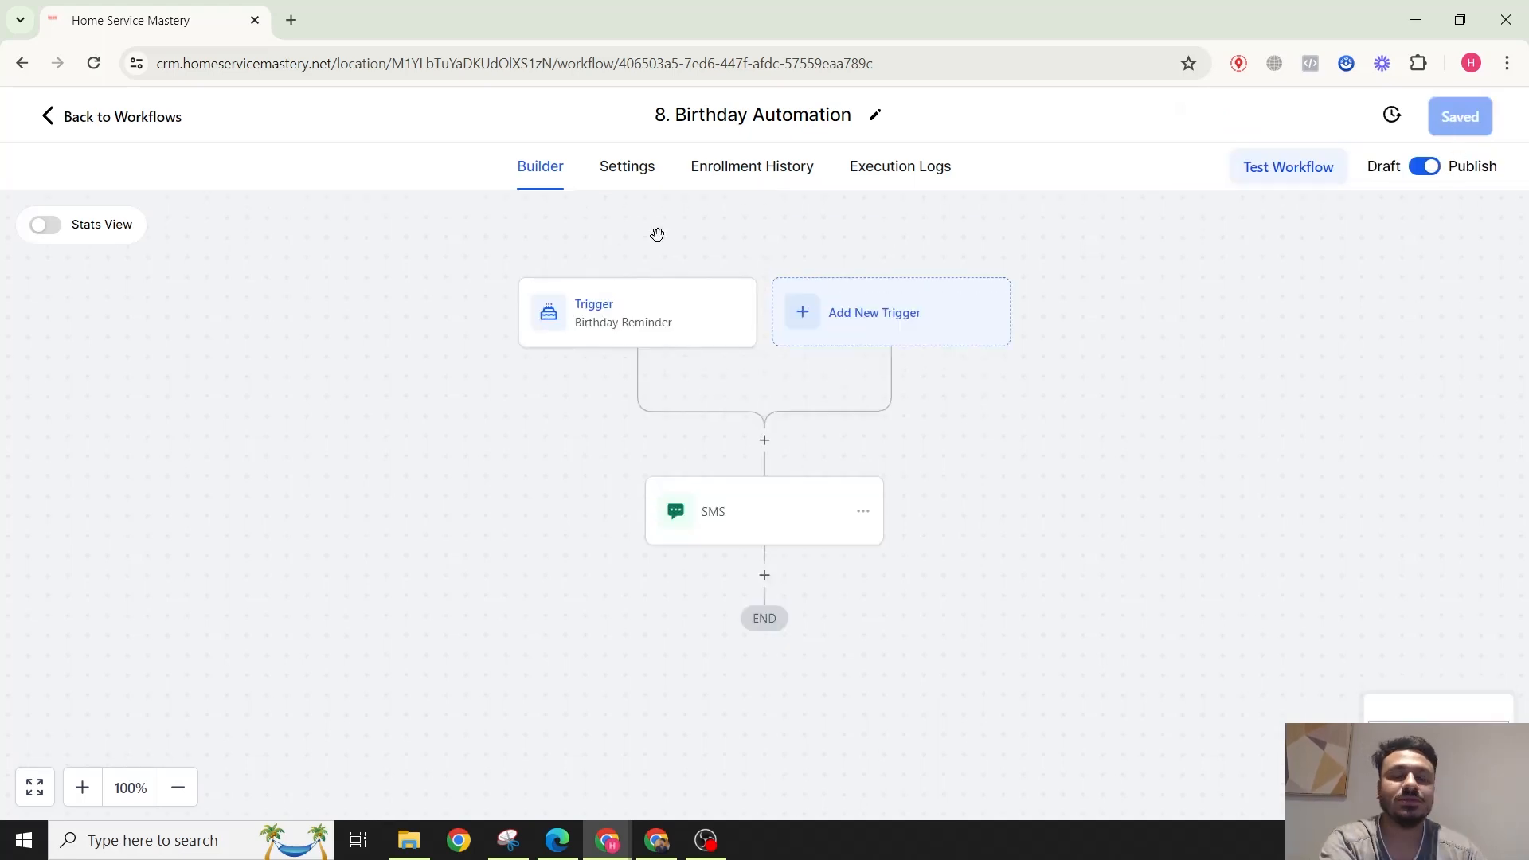
{"action": "mouse_move", "coordinate": [646, 225]}
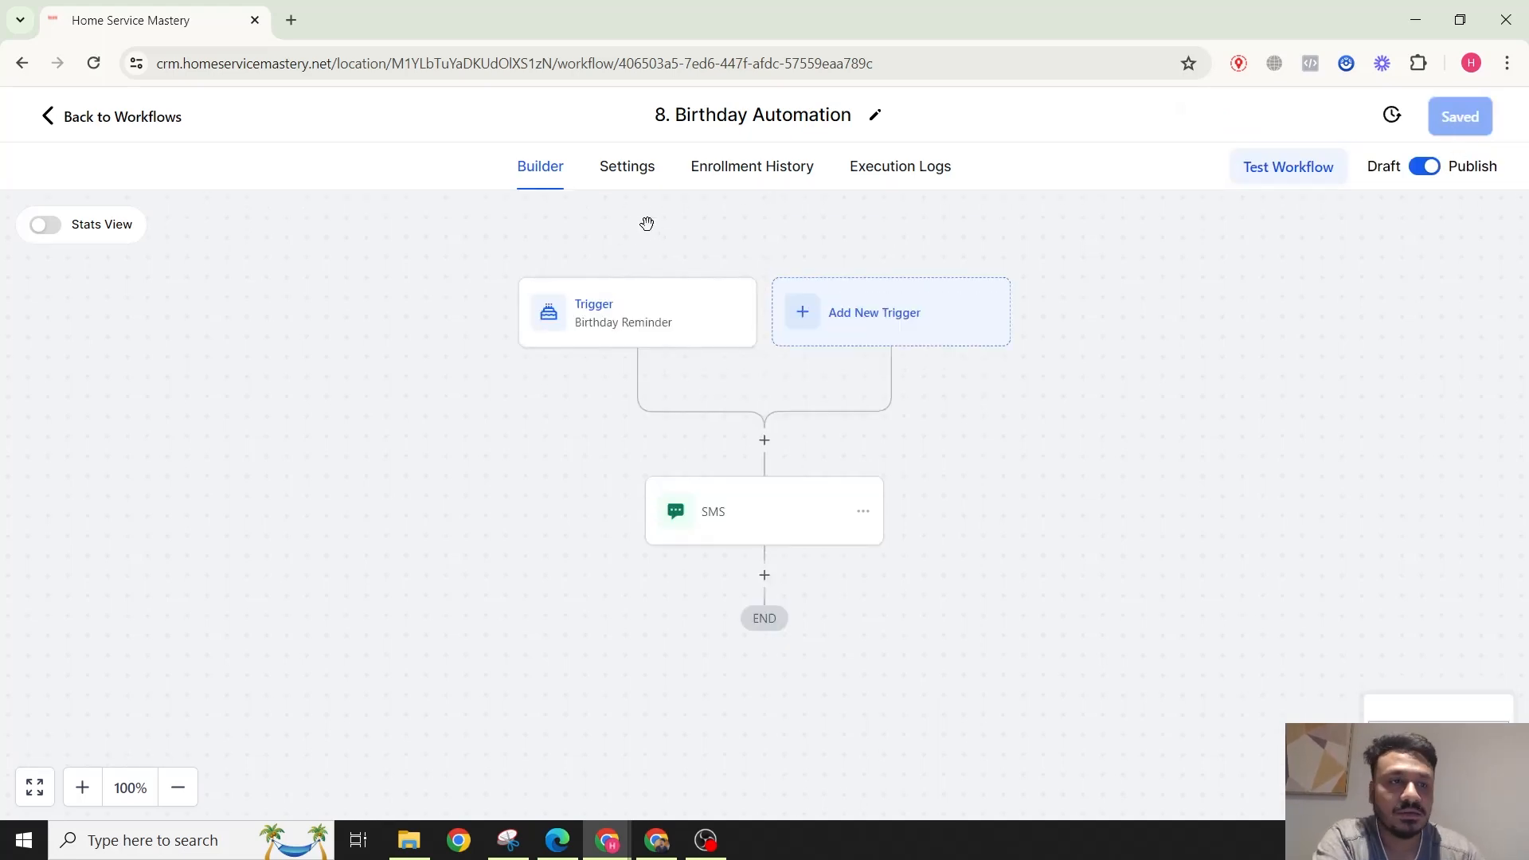